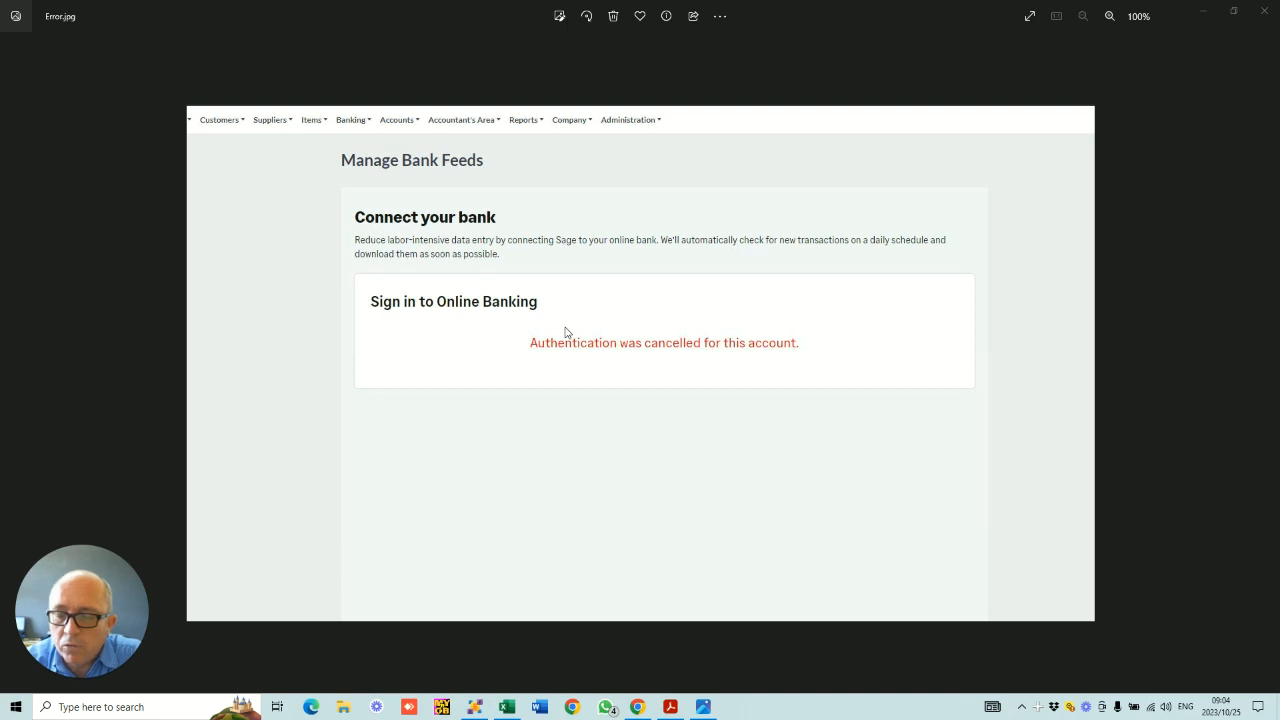
mouse_move(388, 149)
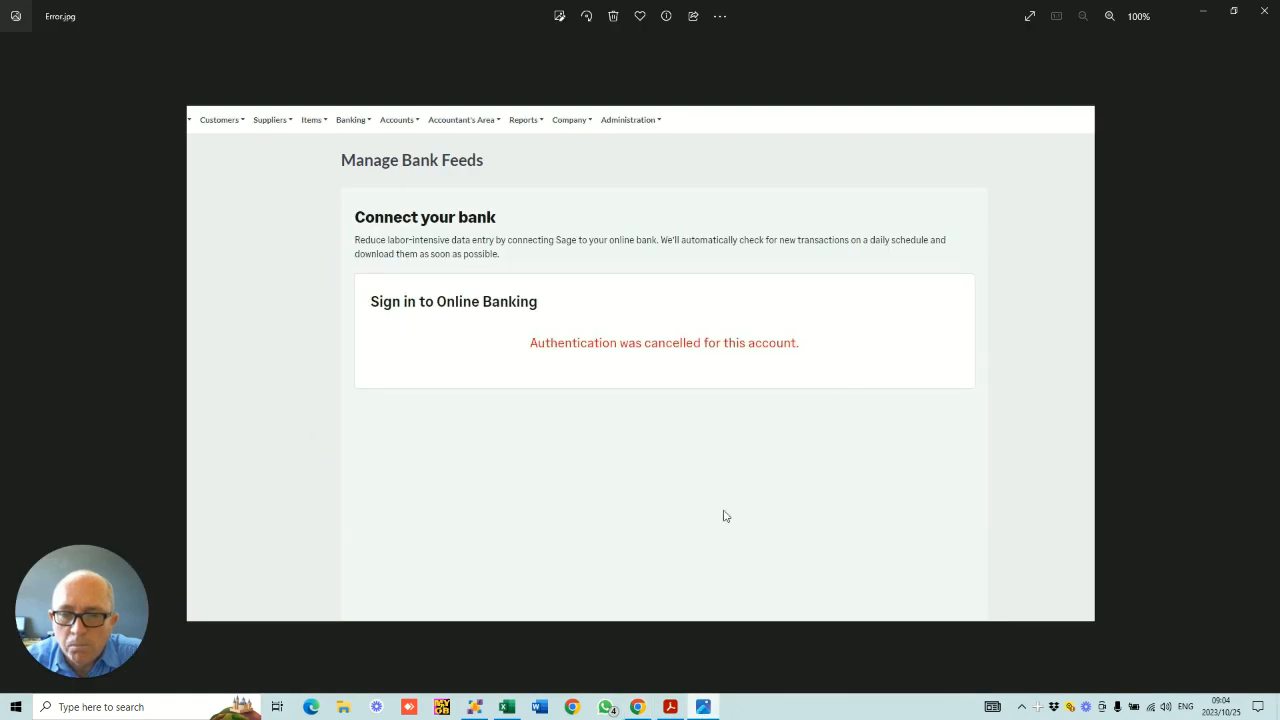
mouse_move(586, 361)
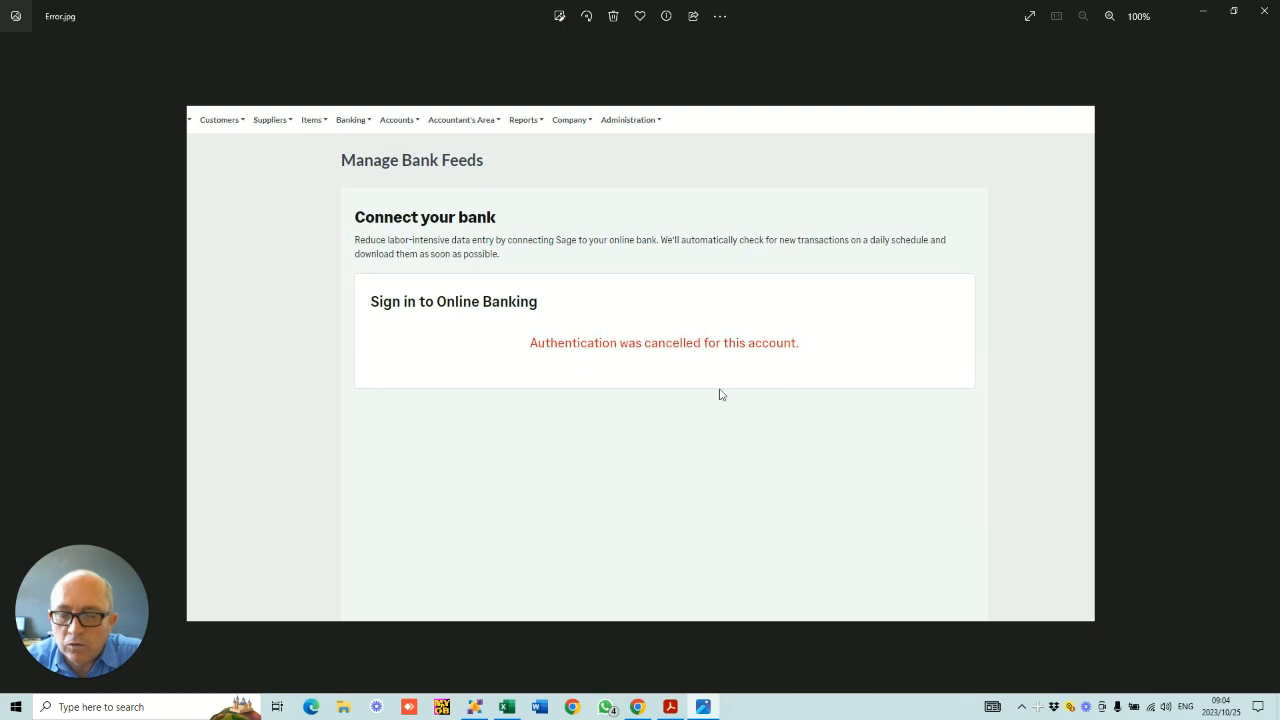
mouse_move(637, 707)
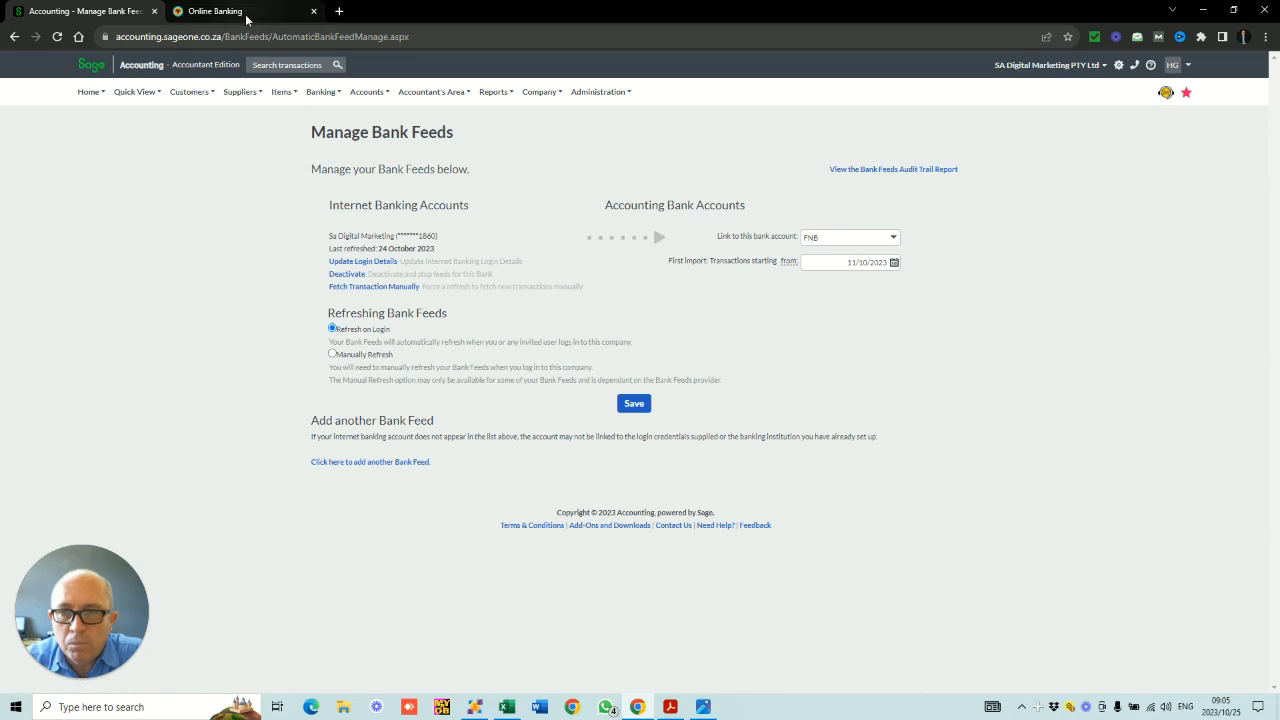
click(210, 11)
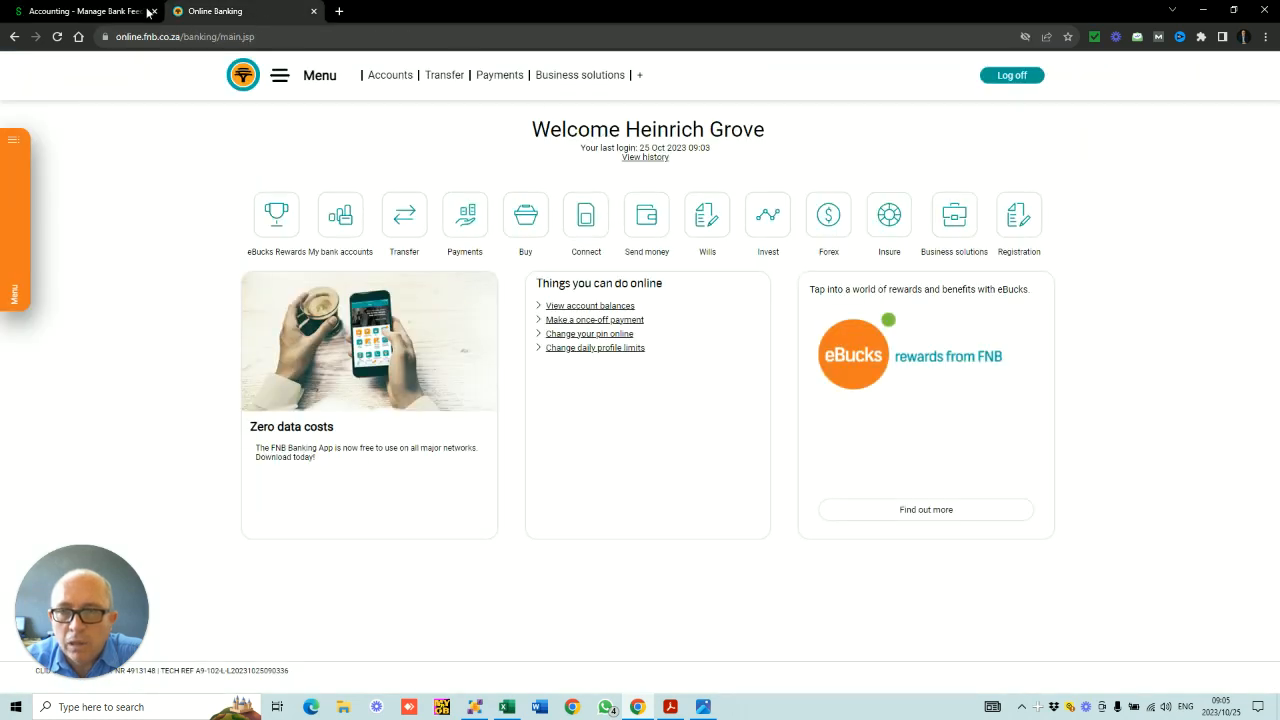
click(80, 11)
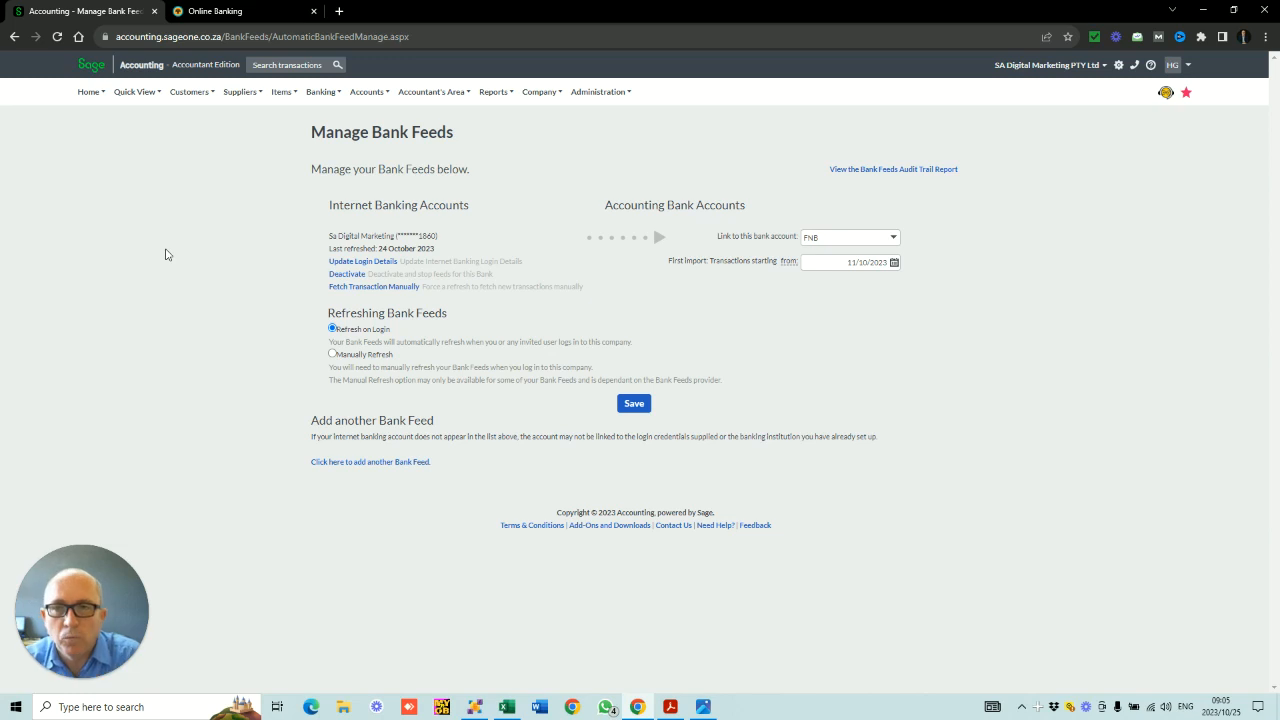
mouse_move(380, 237)
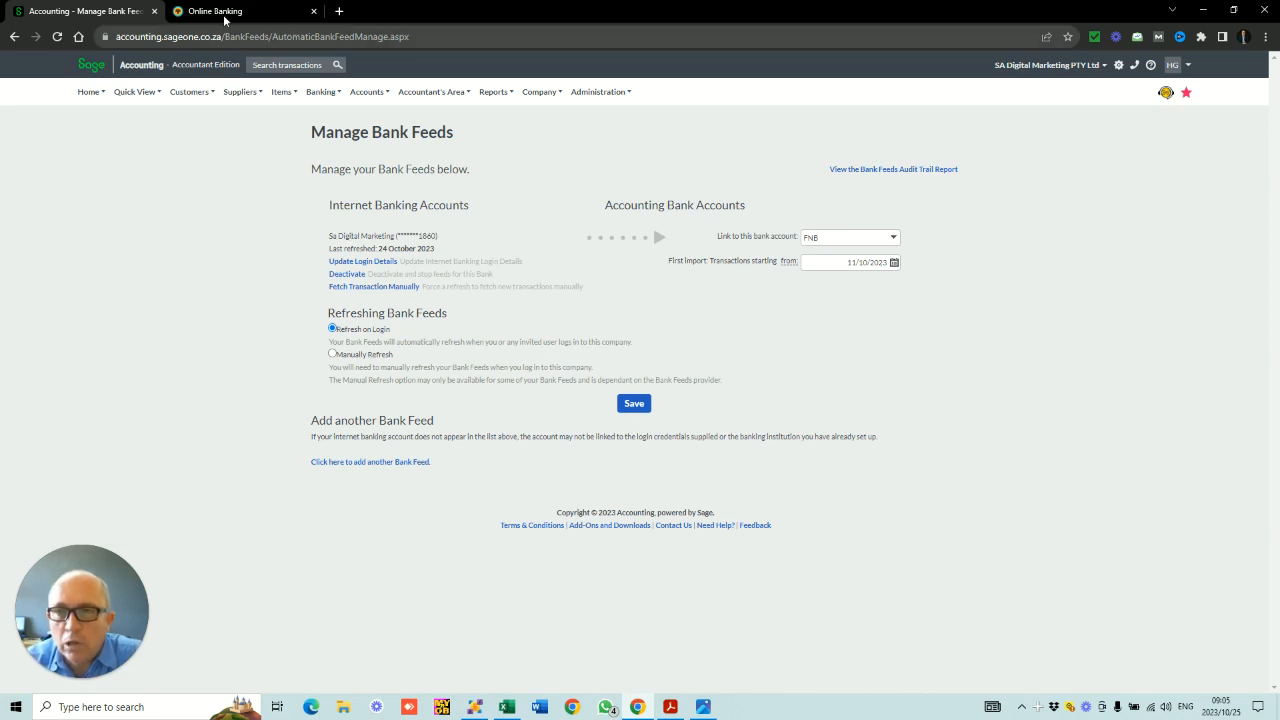
click(214, 11)
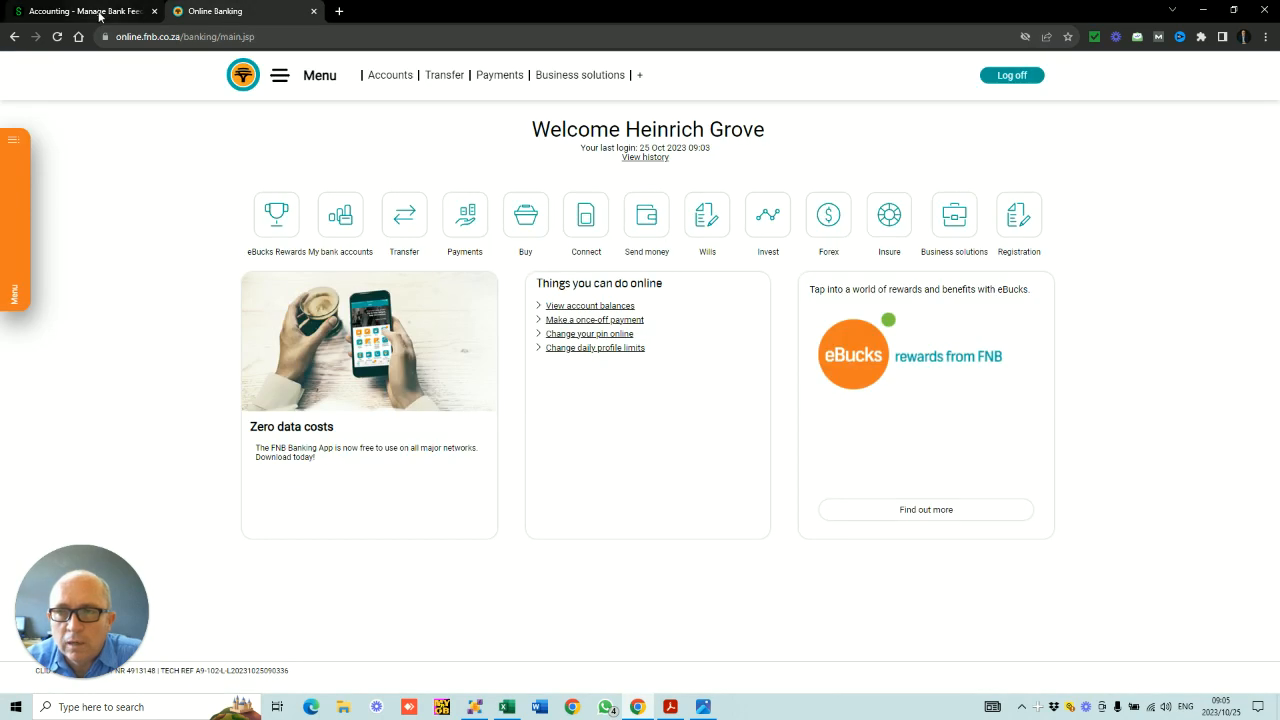
click(80, 11)
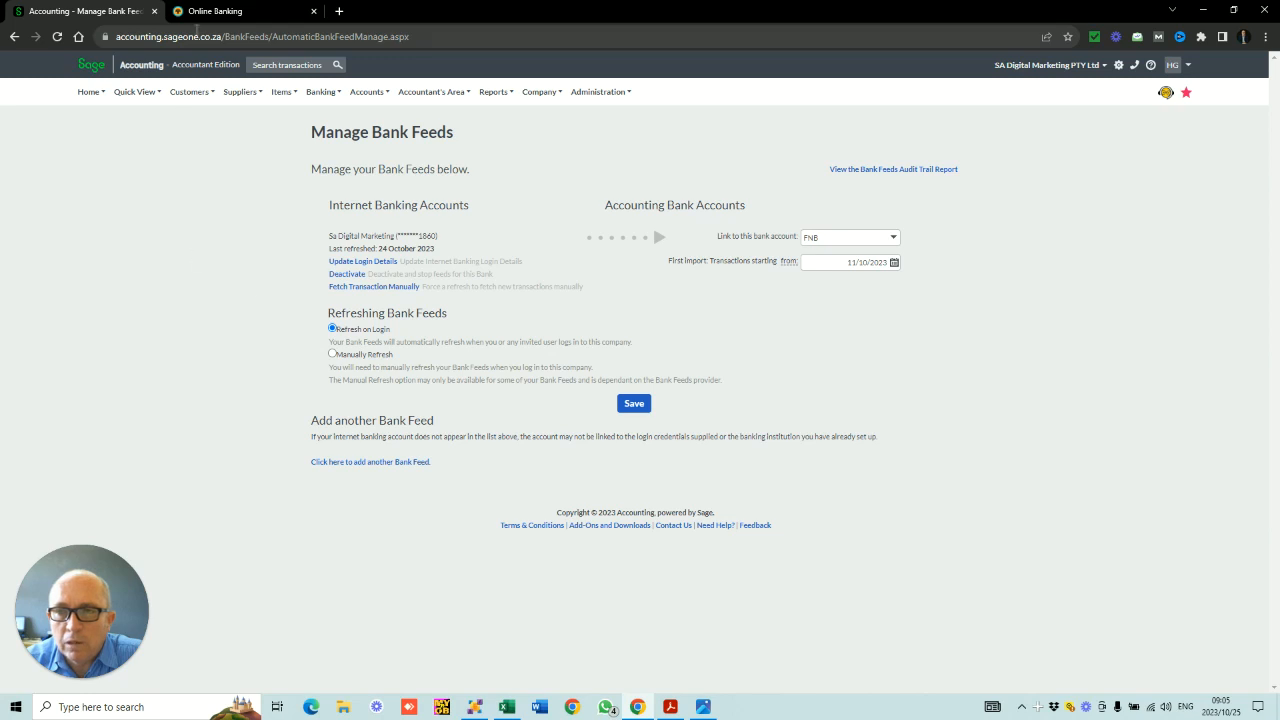
click(215, 11)
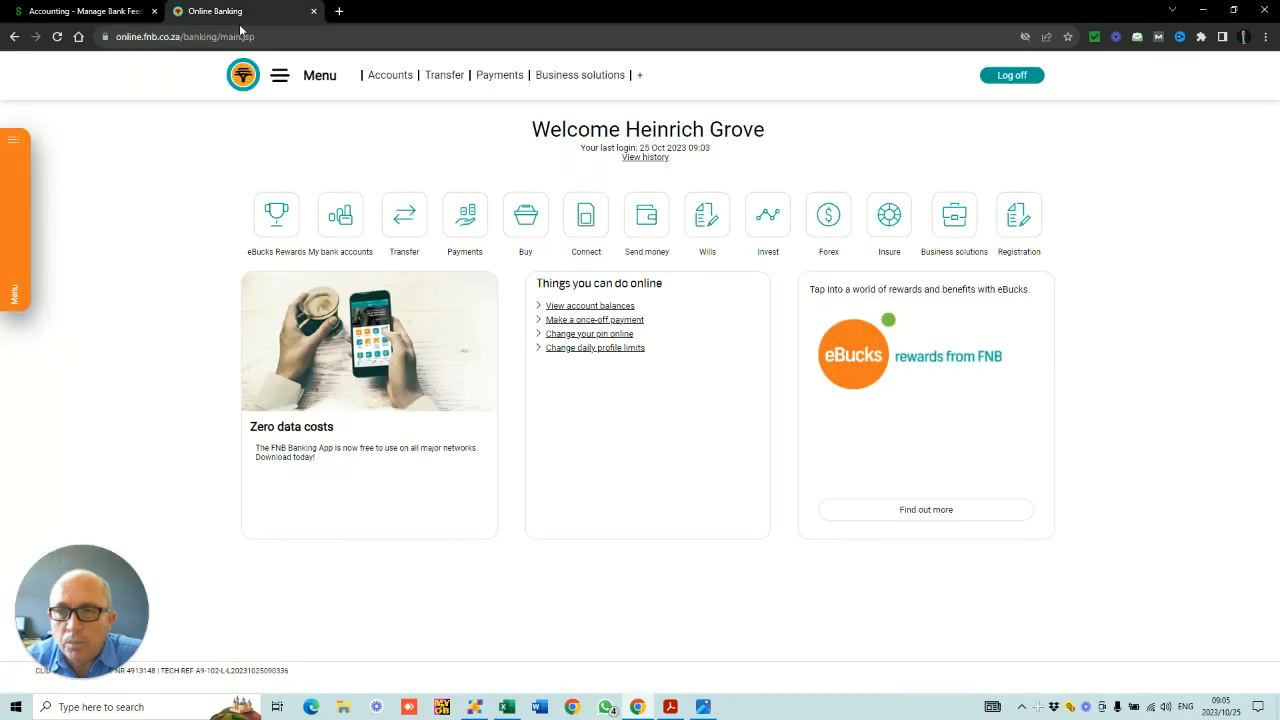
click(85, 11)
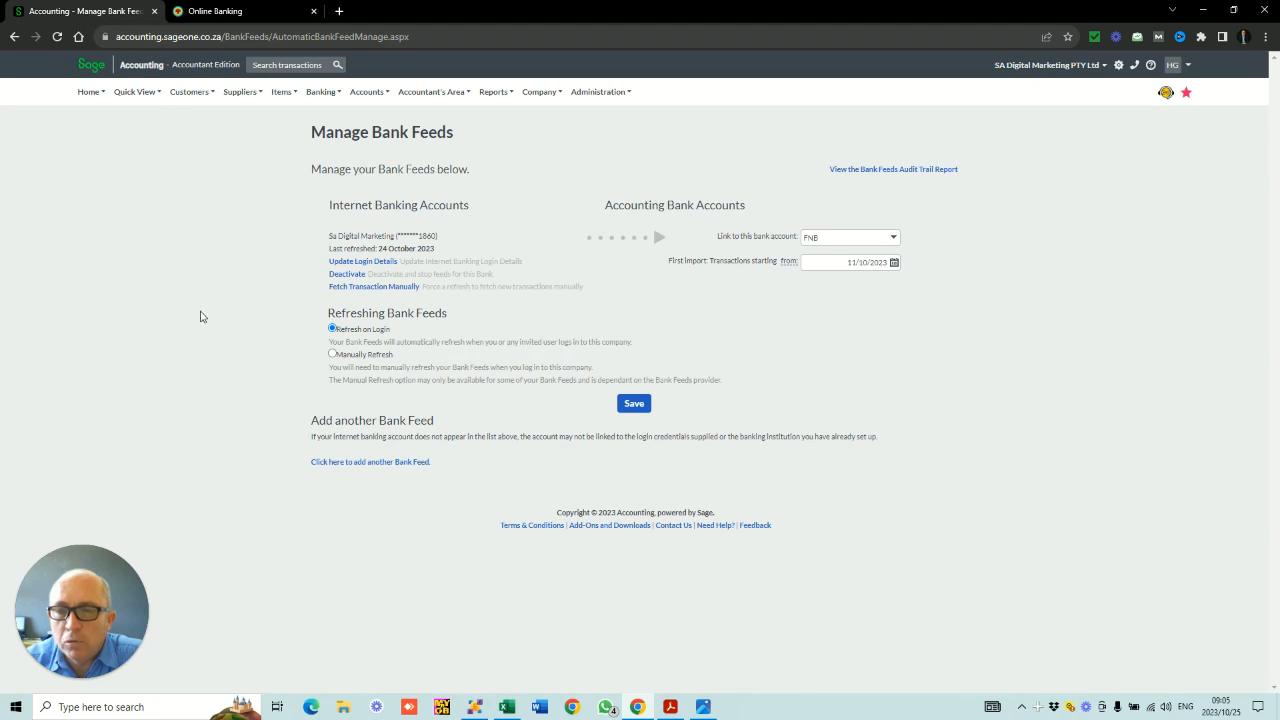
mouse_move(270, 310)
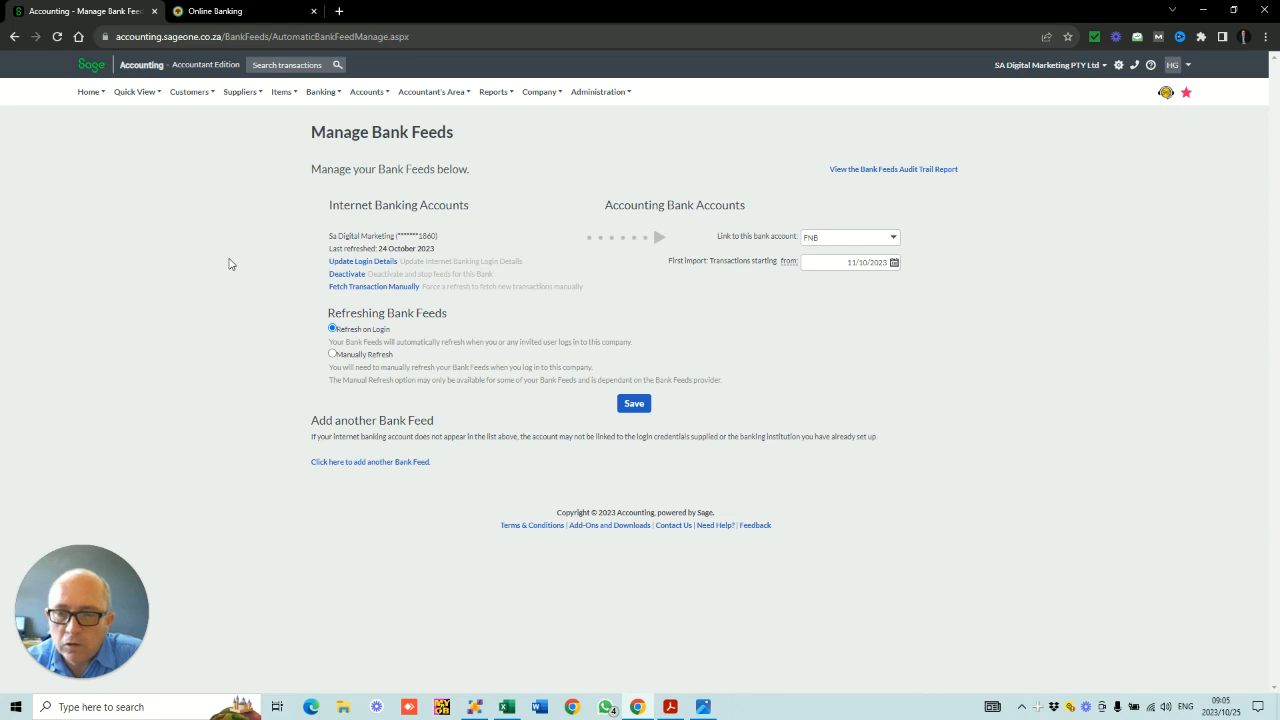
click(321, 91)
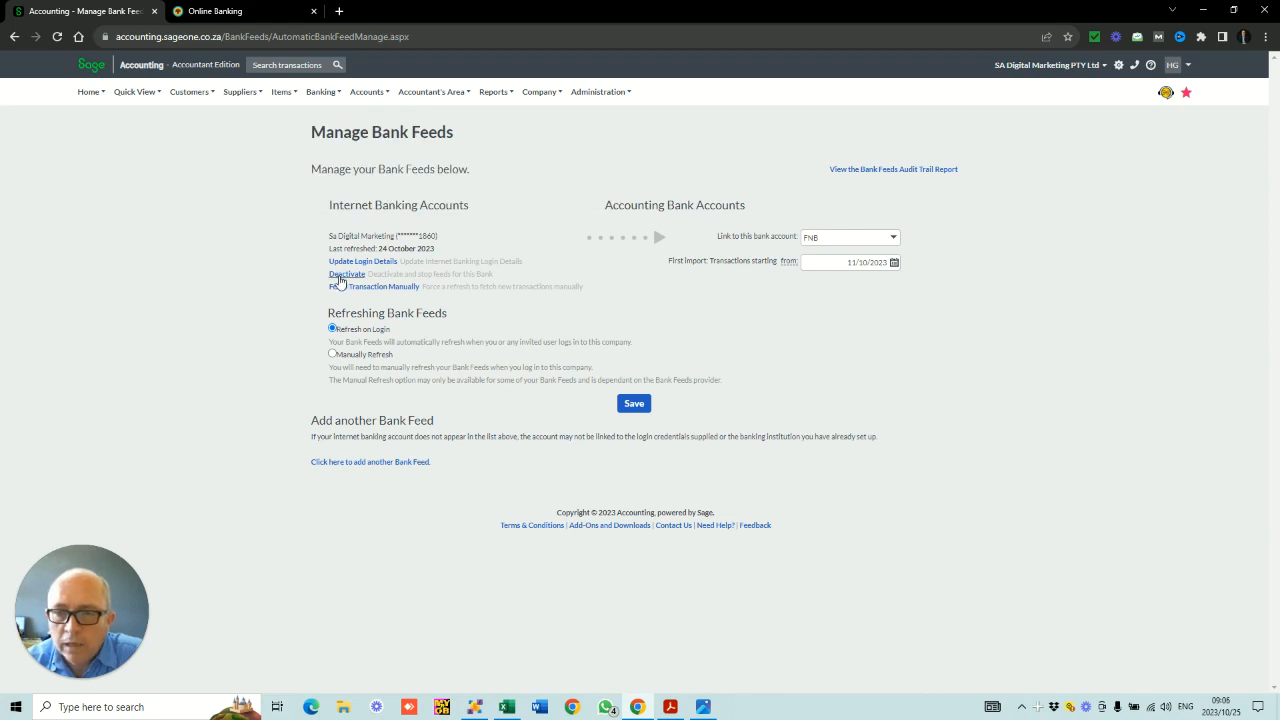
Deactivate the existing FNB bank feed and confirm with Yes
click(346, 274)
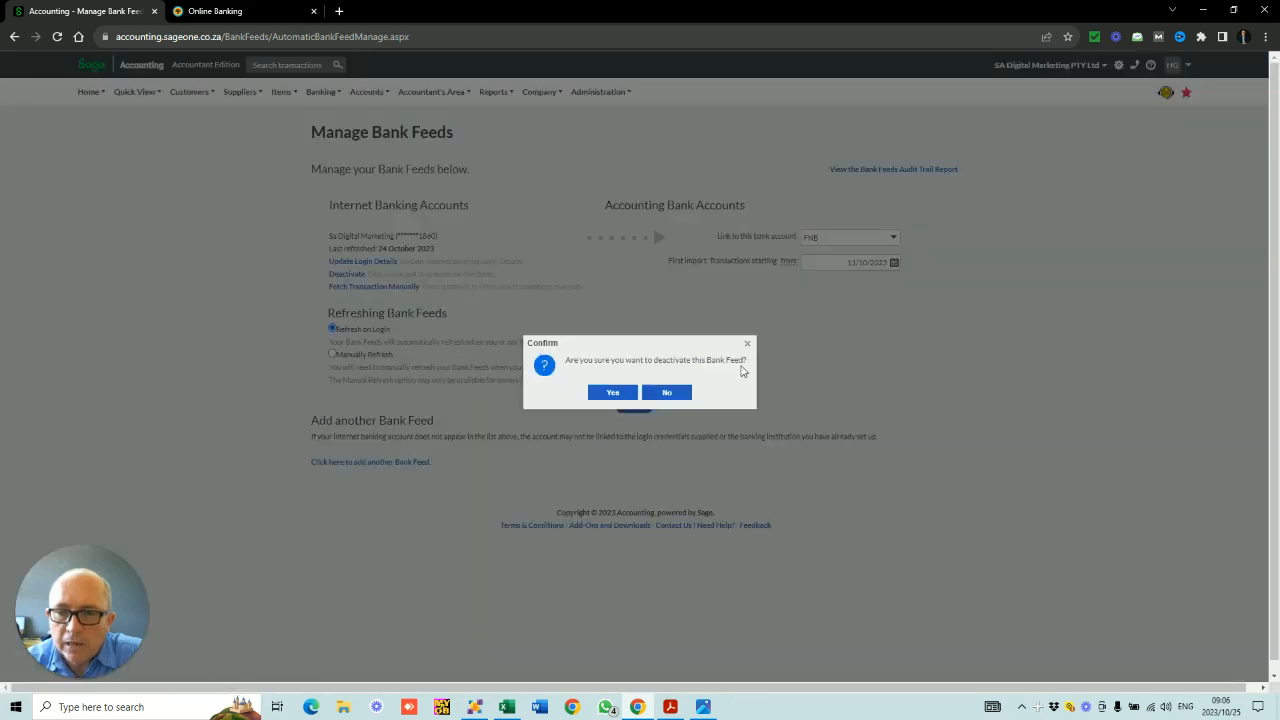
click(612, 392)
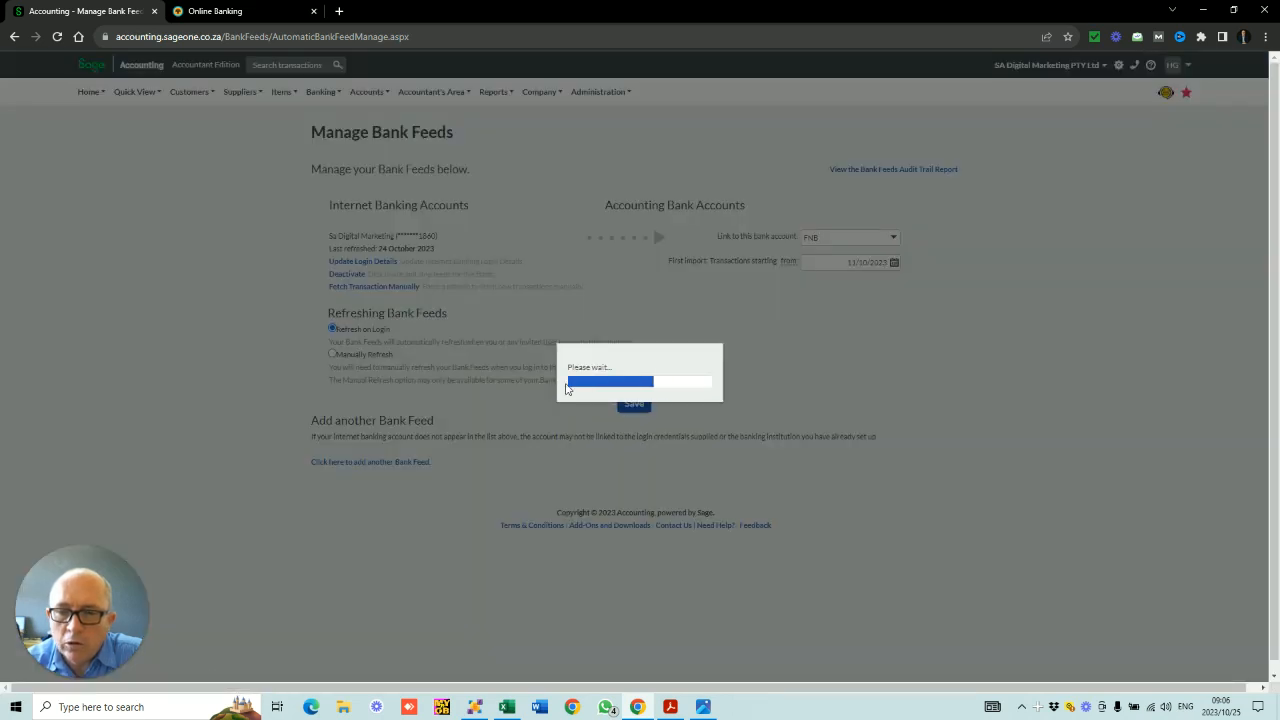
click(370, 461)
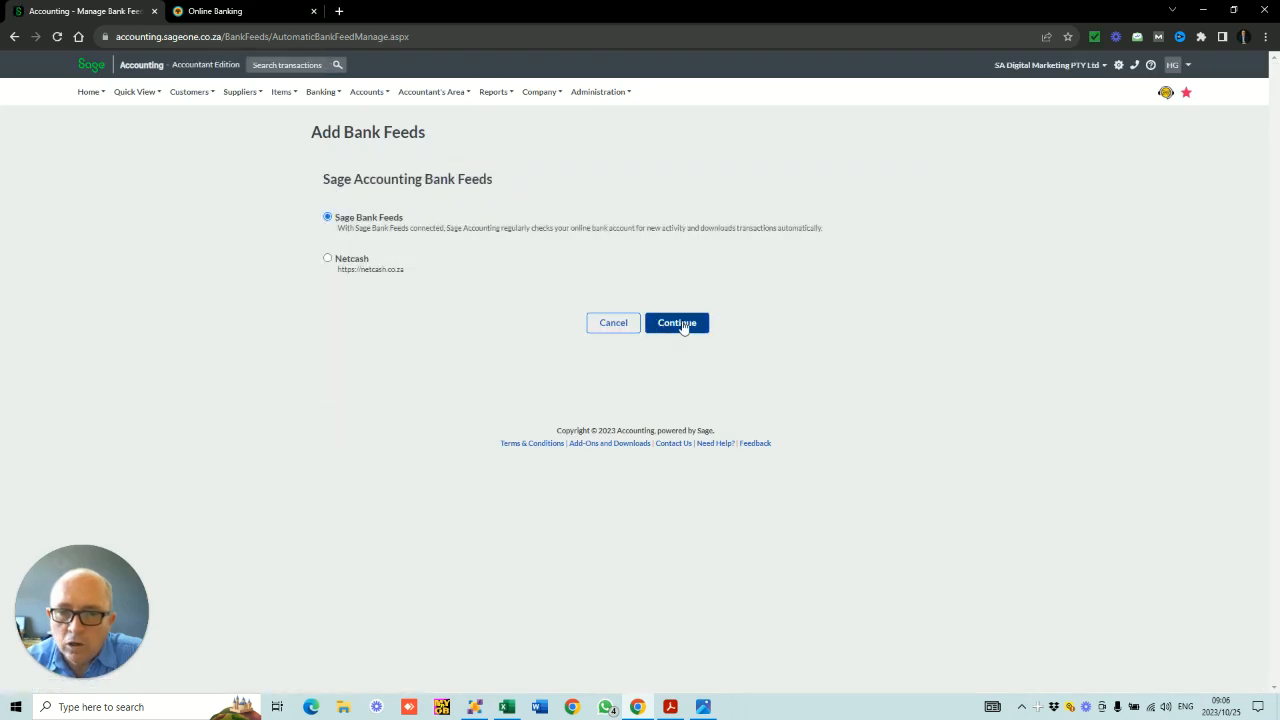
Choose Sage Bank Feeds as provider and accept its terms and conditions
click(676, 322)
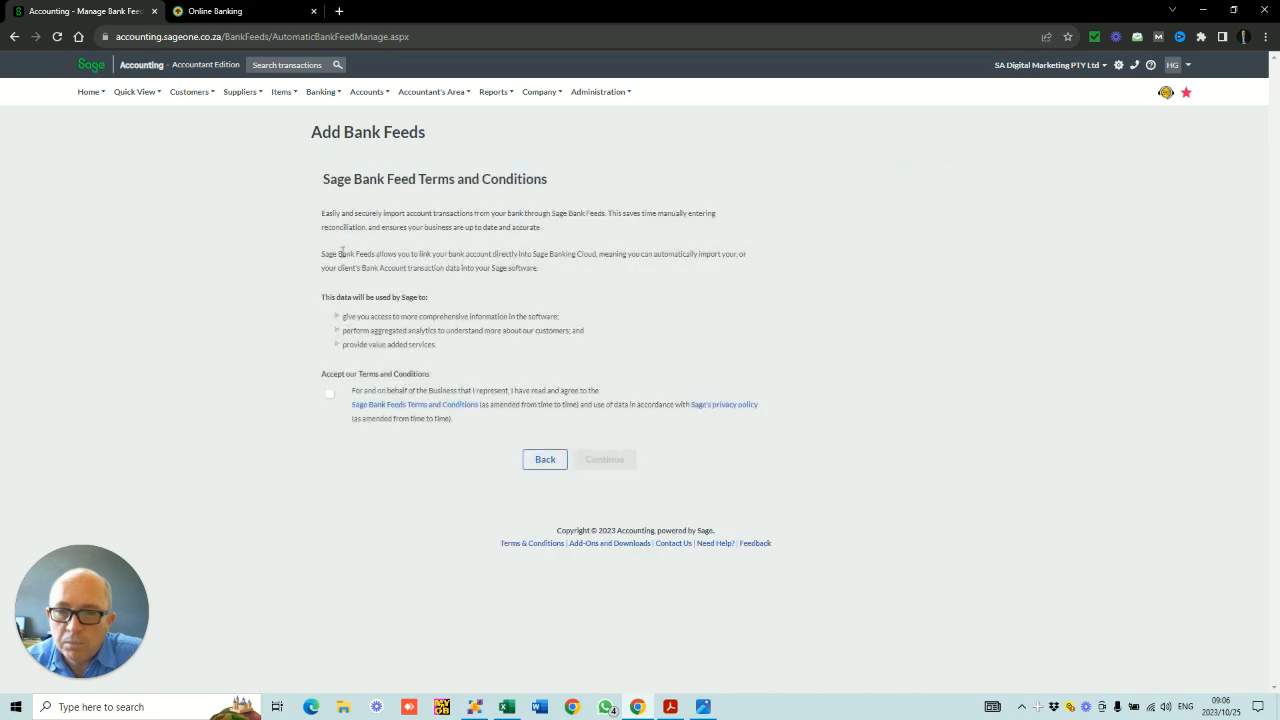
click(329, 393)
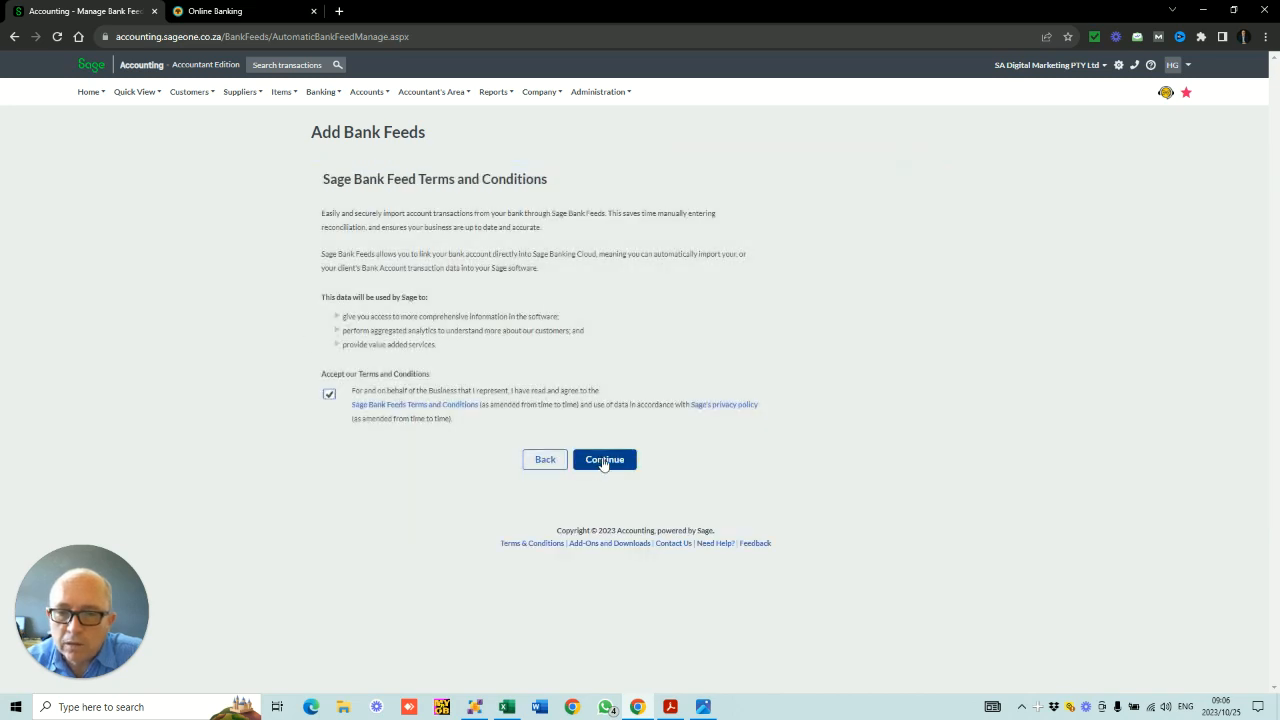
click(604, 459)
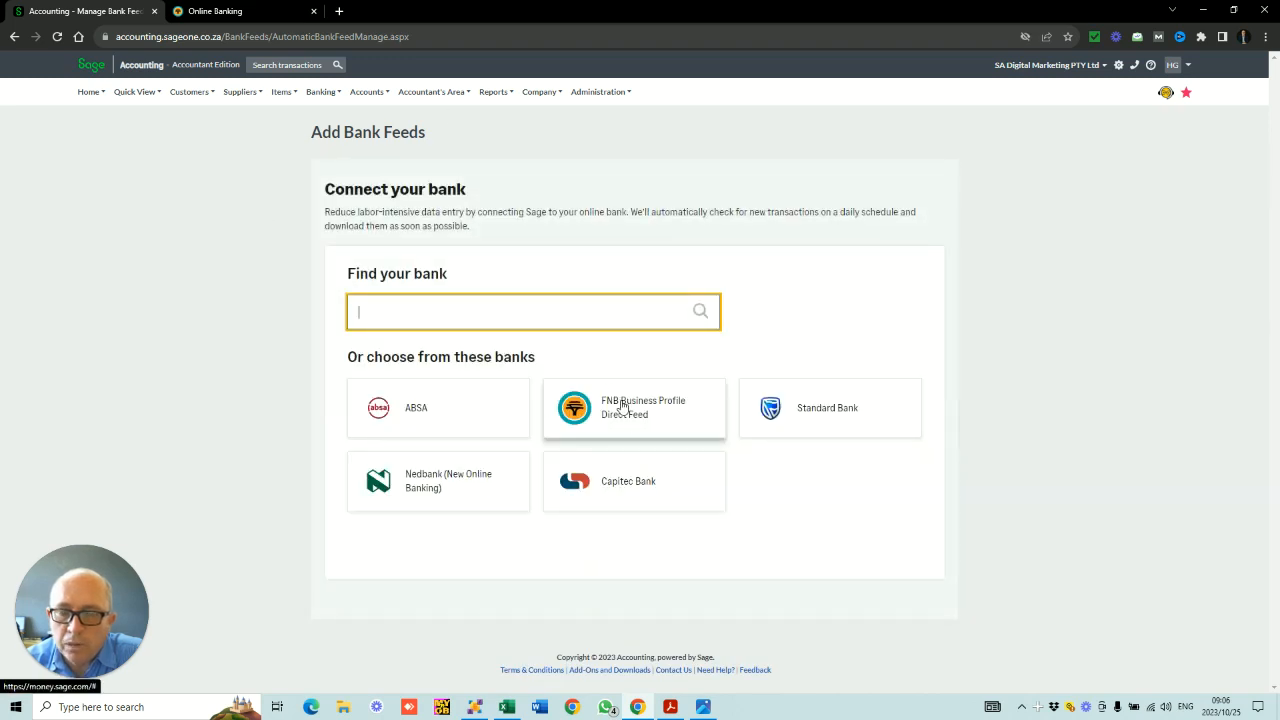
Pick FNB Business Profile Direct Feed, then move to the FNB Online Banking tab
click(634, 407)
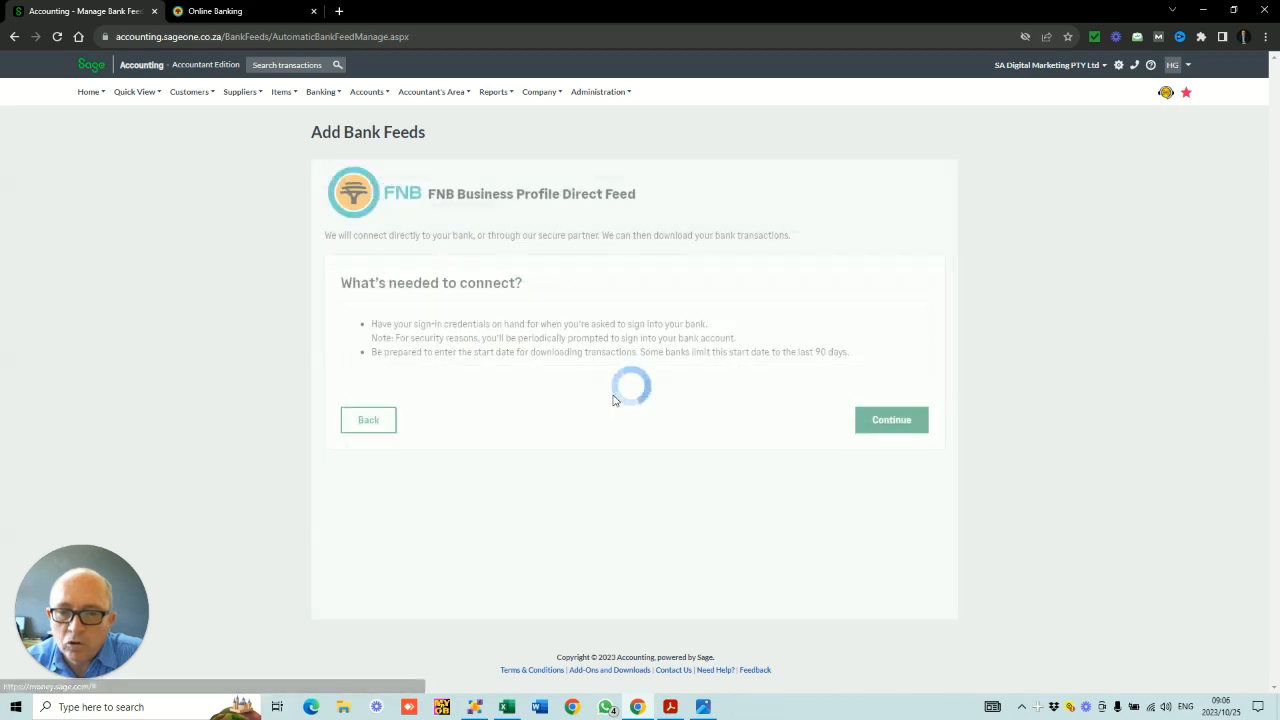
click(890, 419)
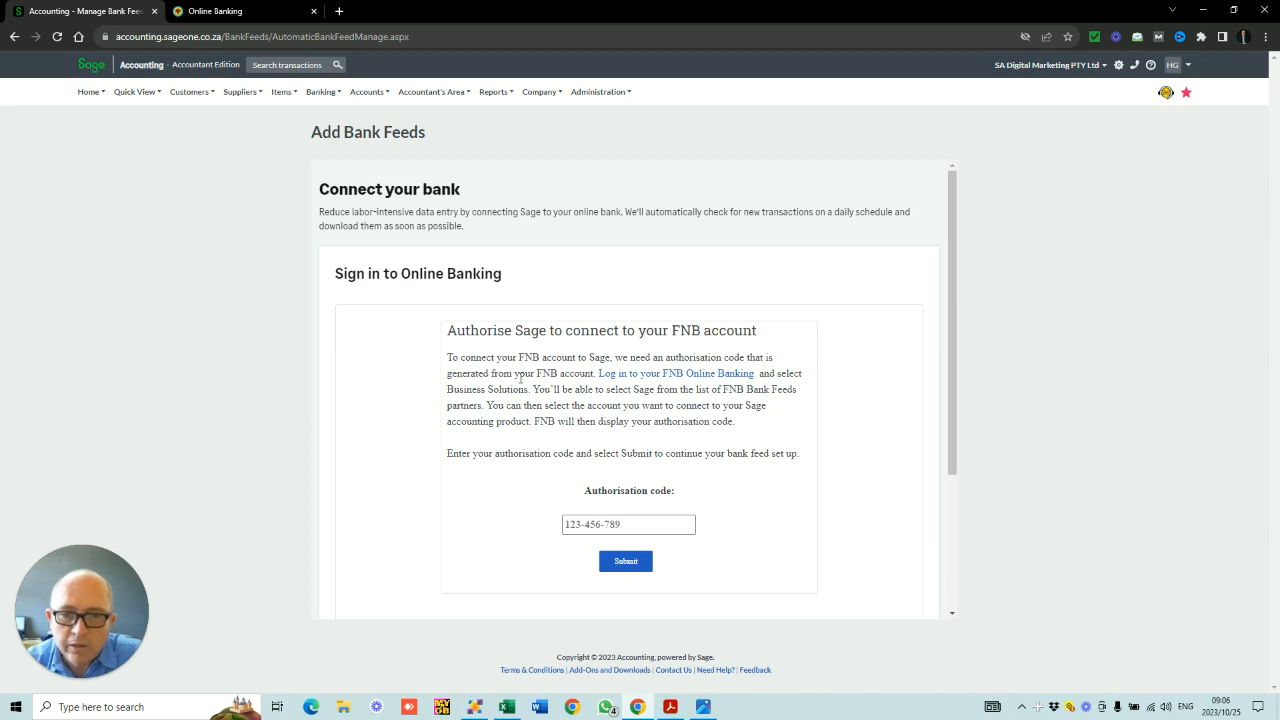
mouse_move(676, 373)
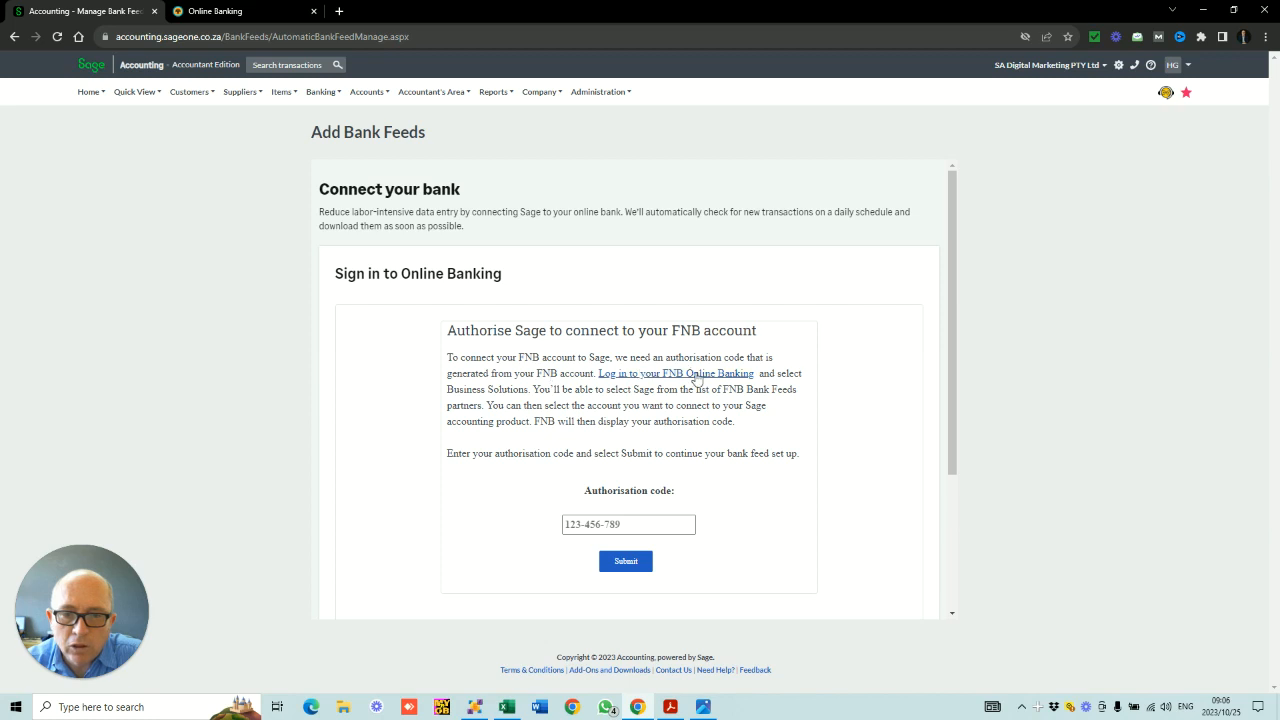
mouse_move(620, 402)
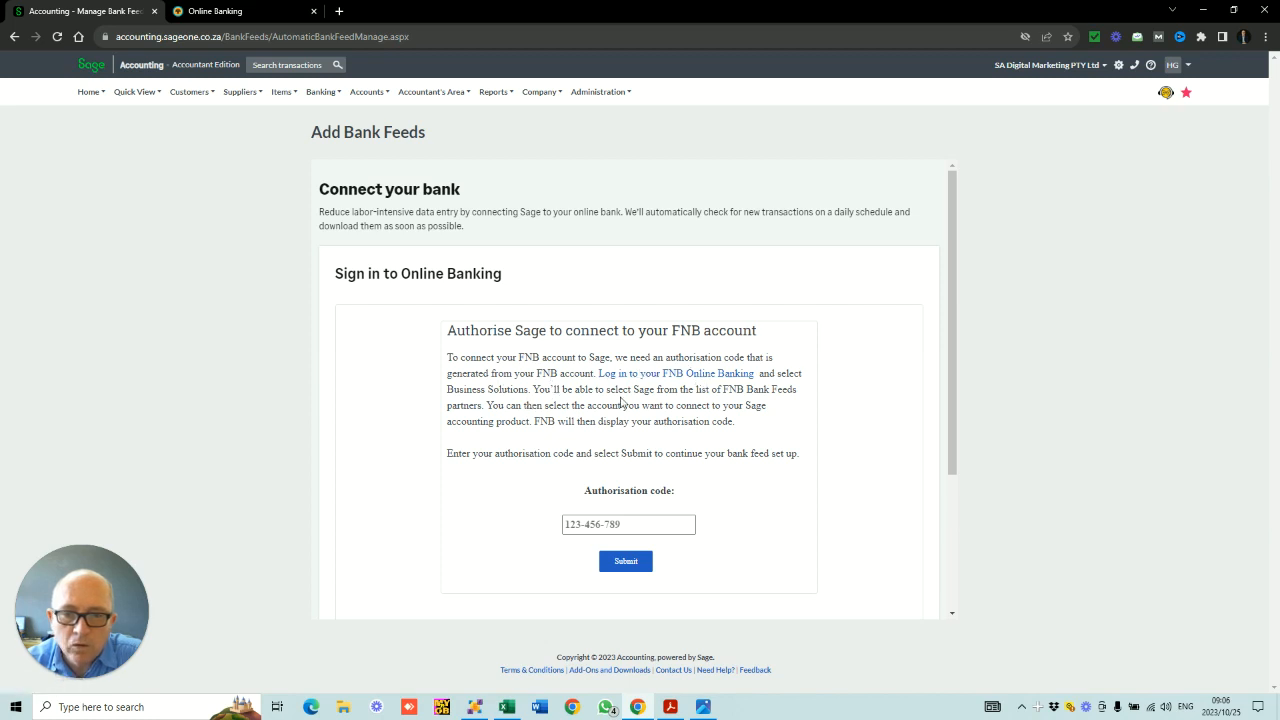
mouse_move(315, 164)
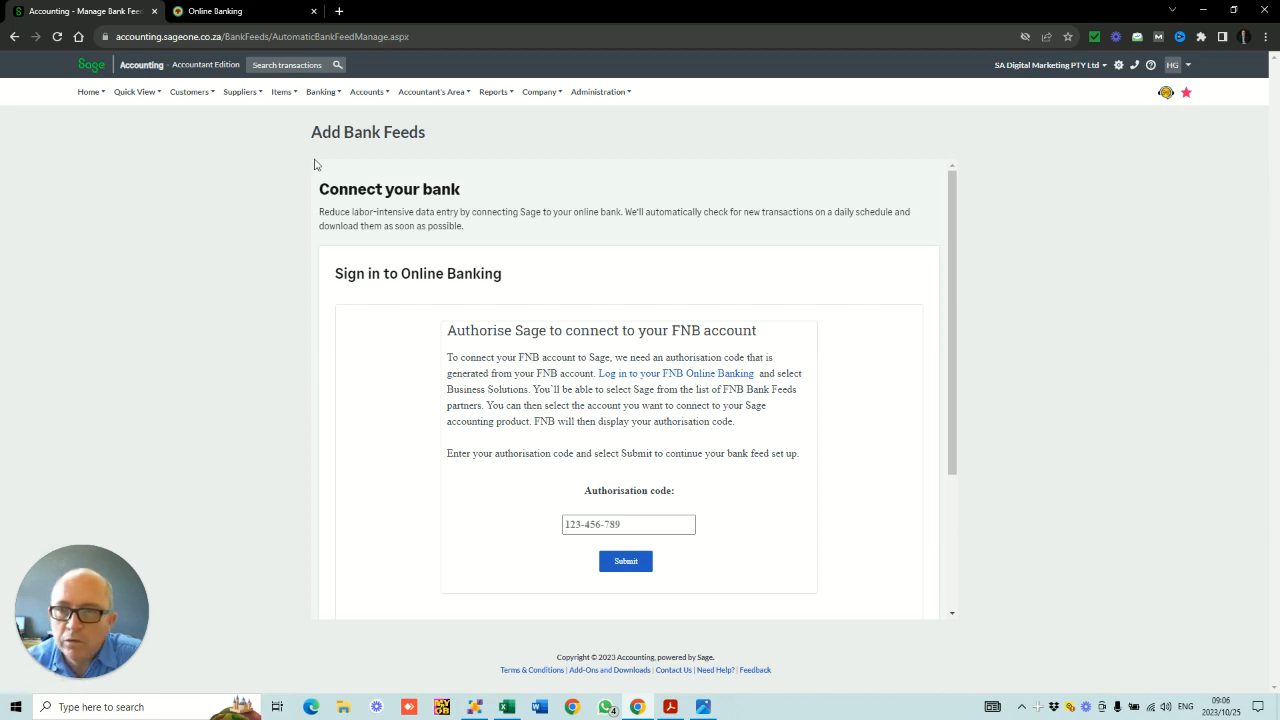
click(213, 11)
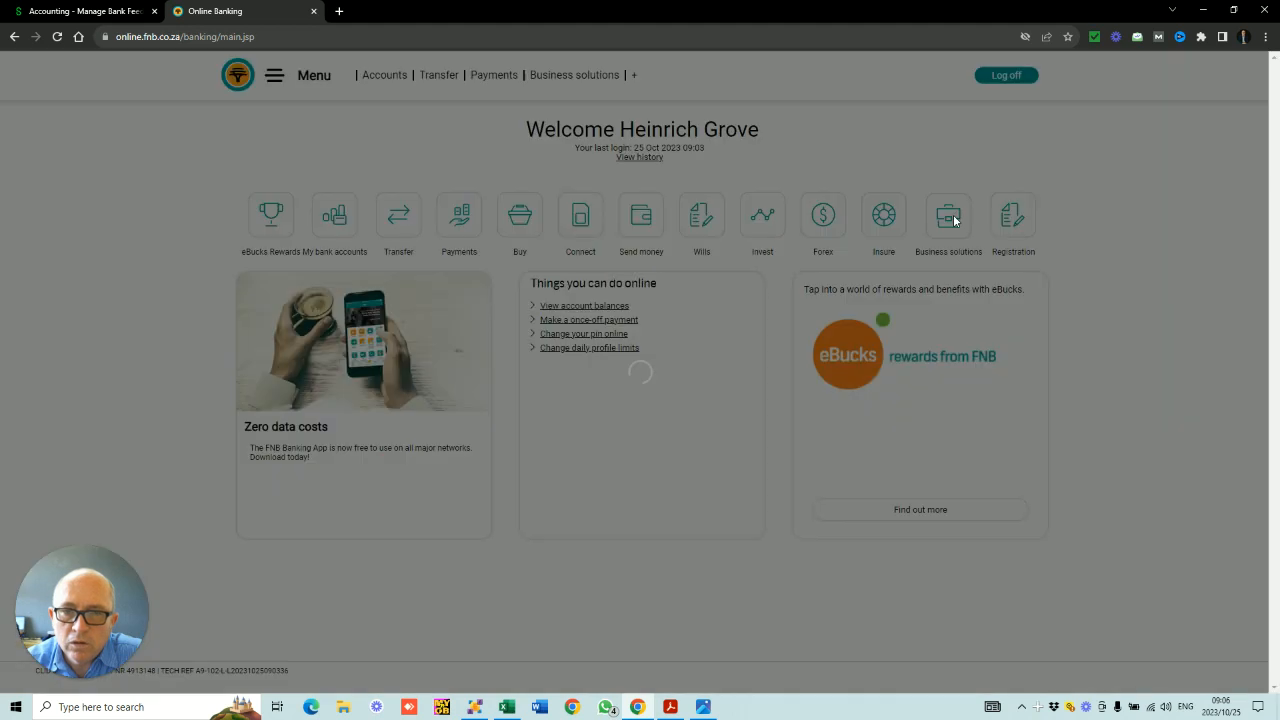
Go to Business solutions > Bank Feeds and review SAGE account access without changes
click(948, 215)
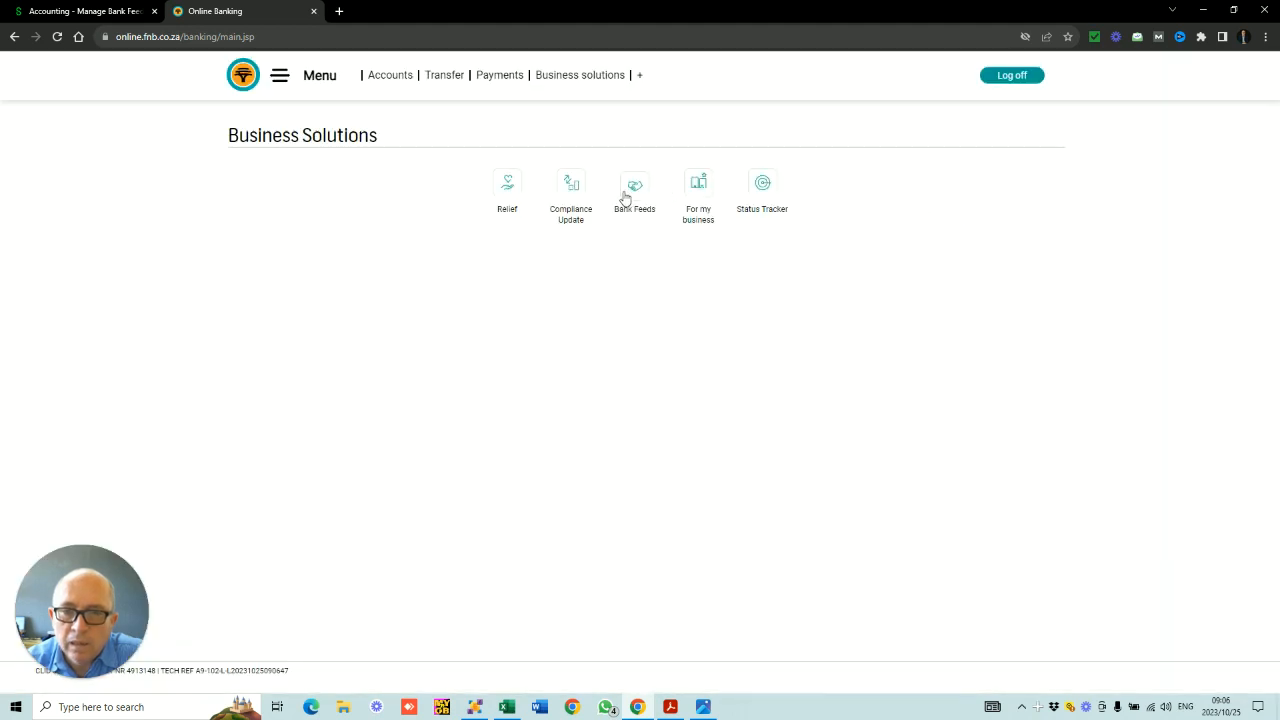
mouse_move(627, 190)
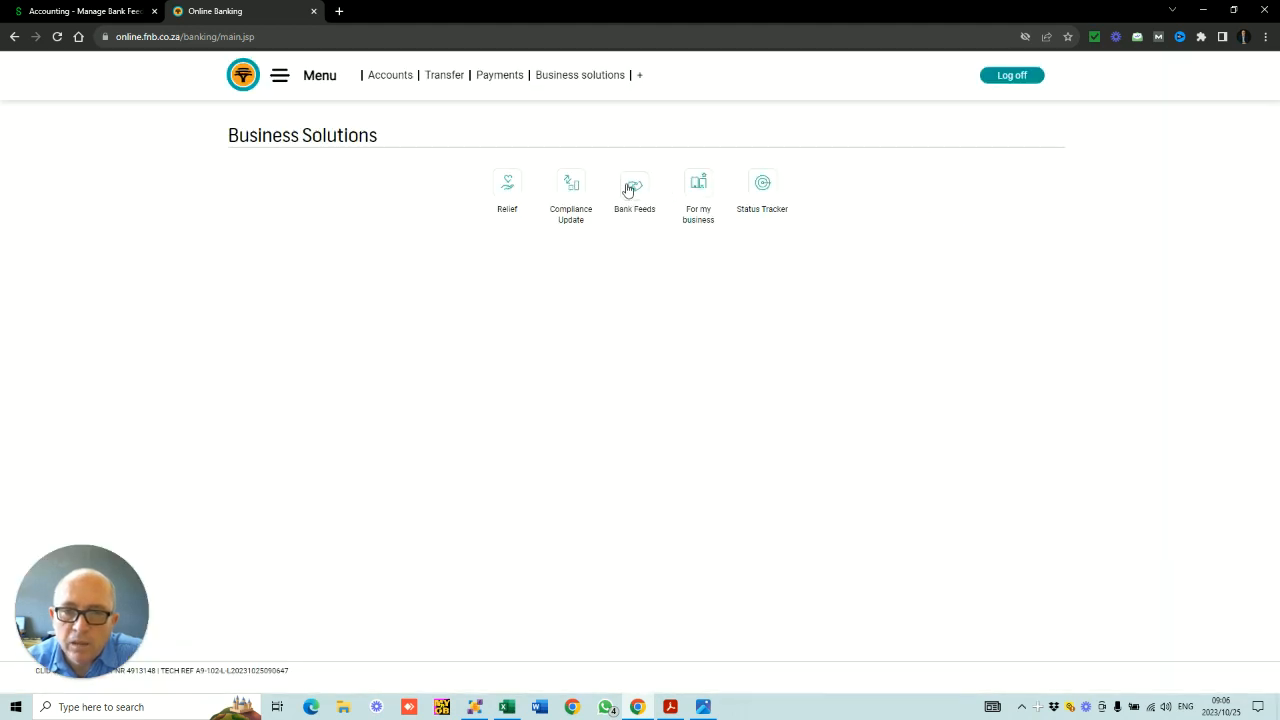
click(634, 188)
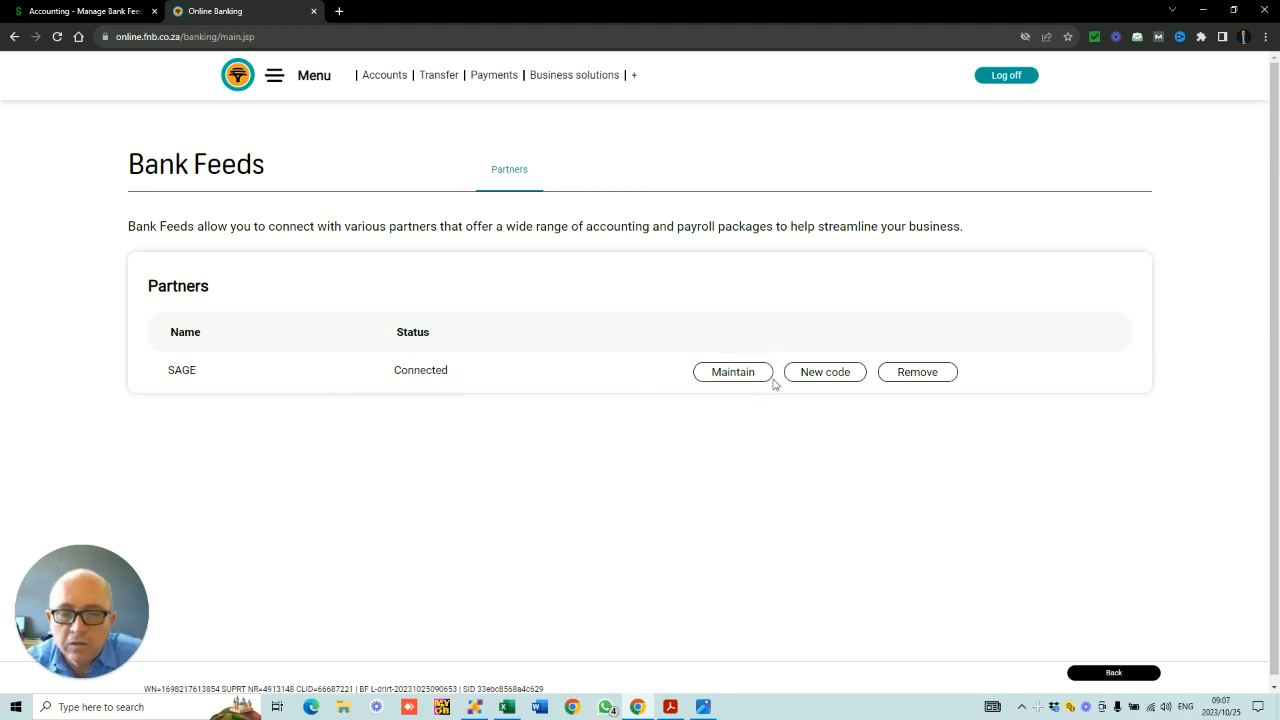
mouse_move(814, 408)
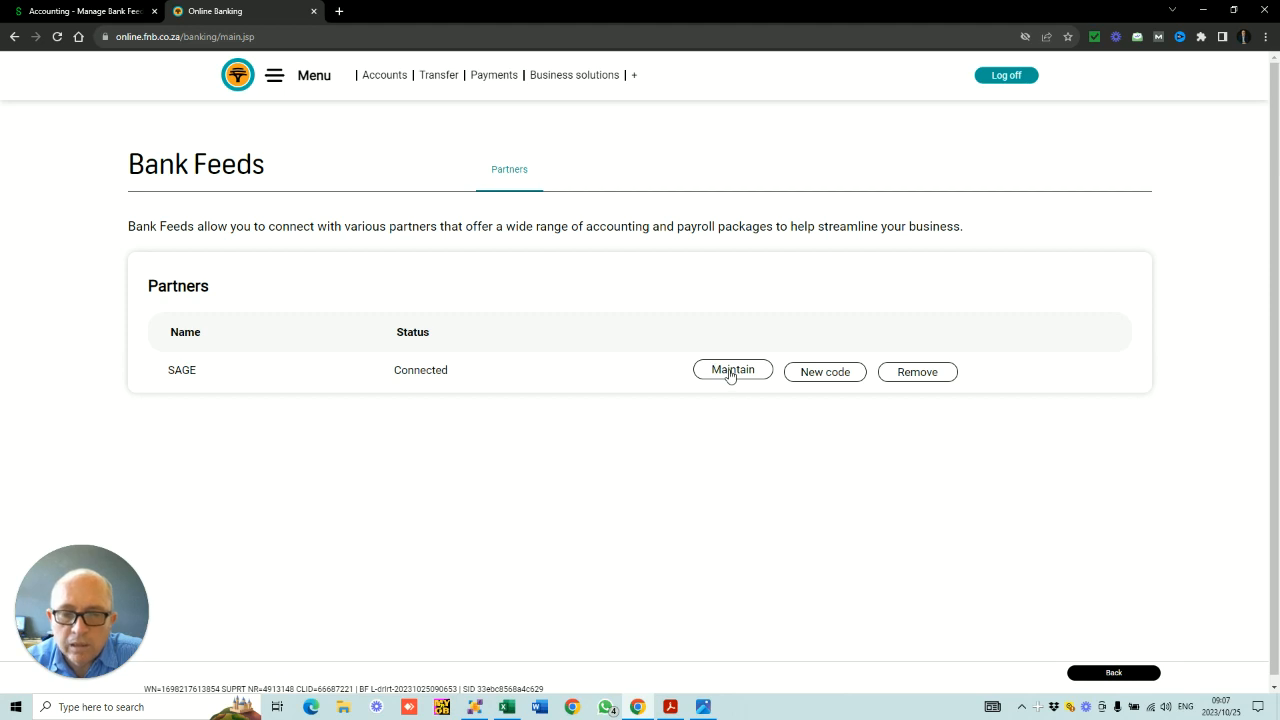
click(732, 372)
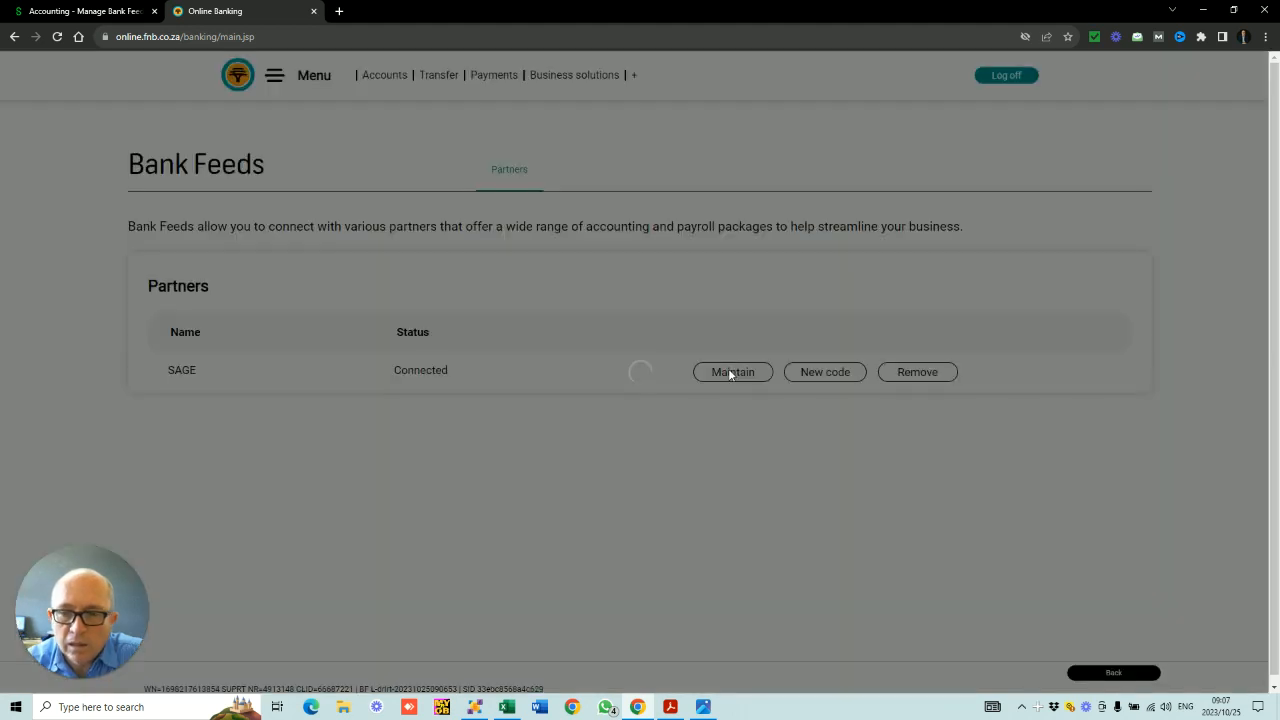
click(732, 372)
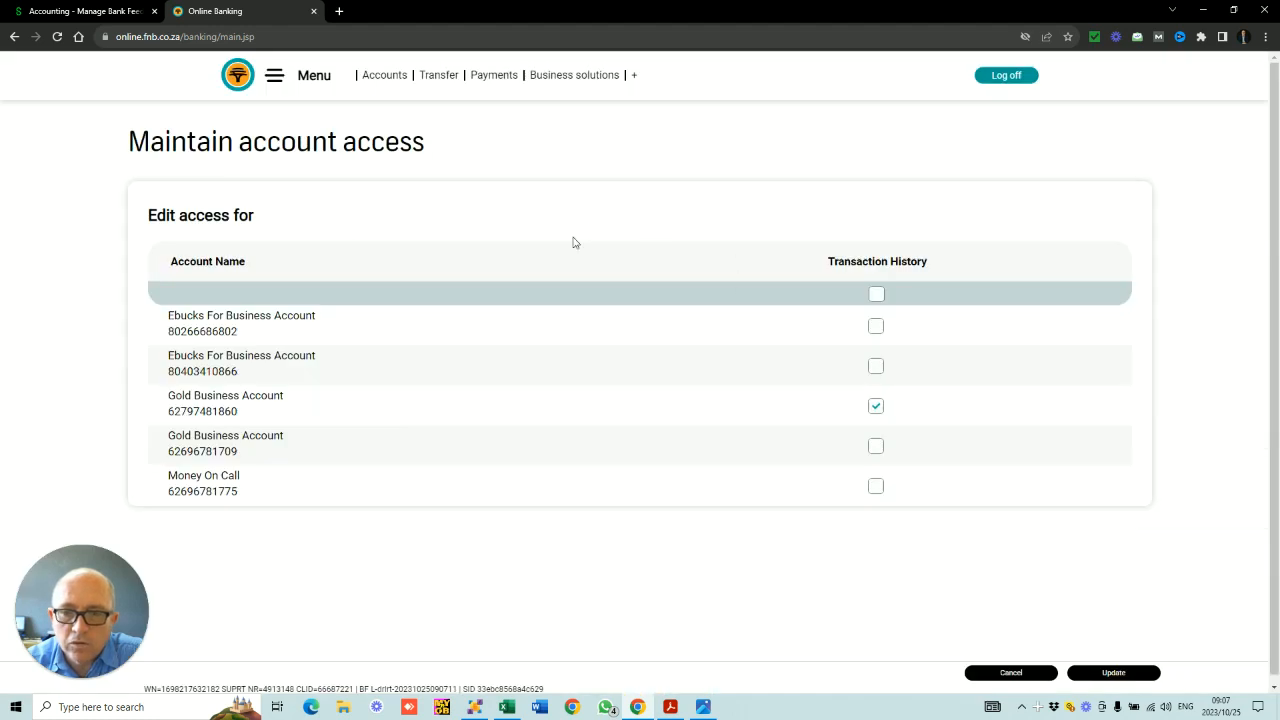
mouse_move(1010, 672)
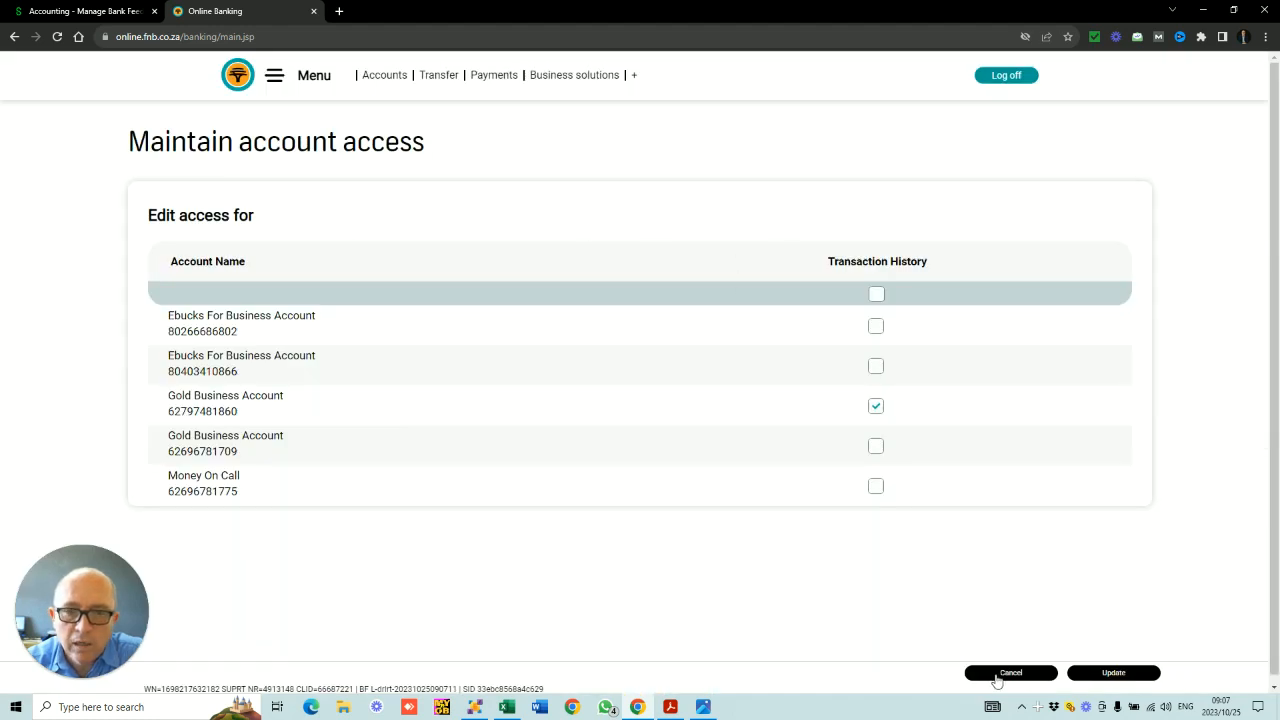
click(1010, 672)
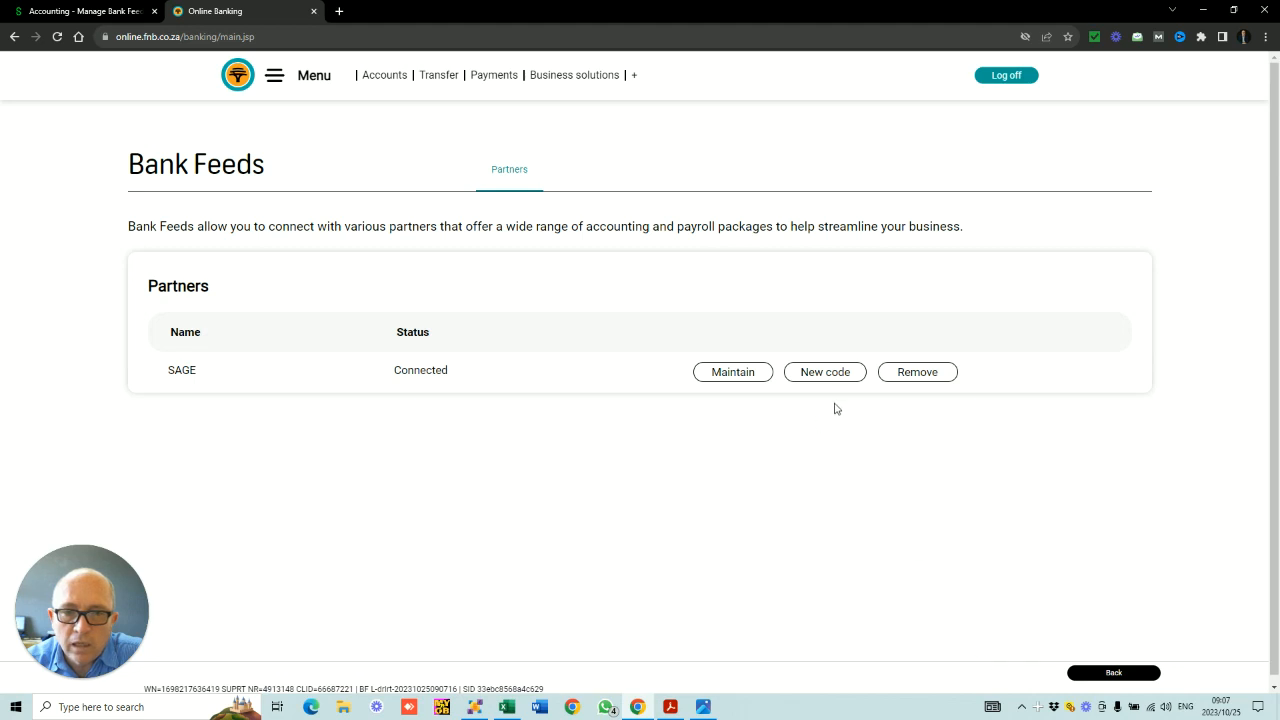
mouse_move(831, 388)
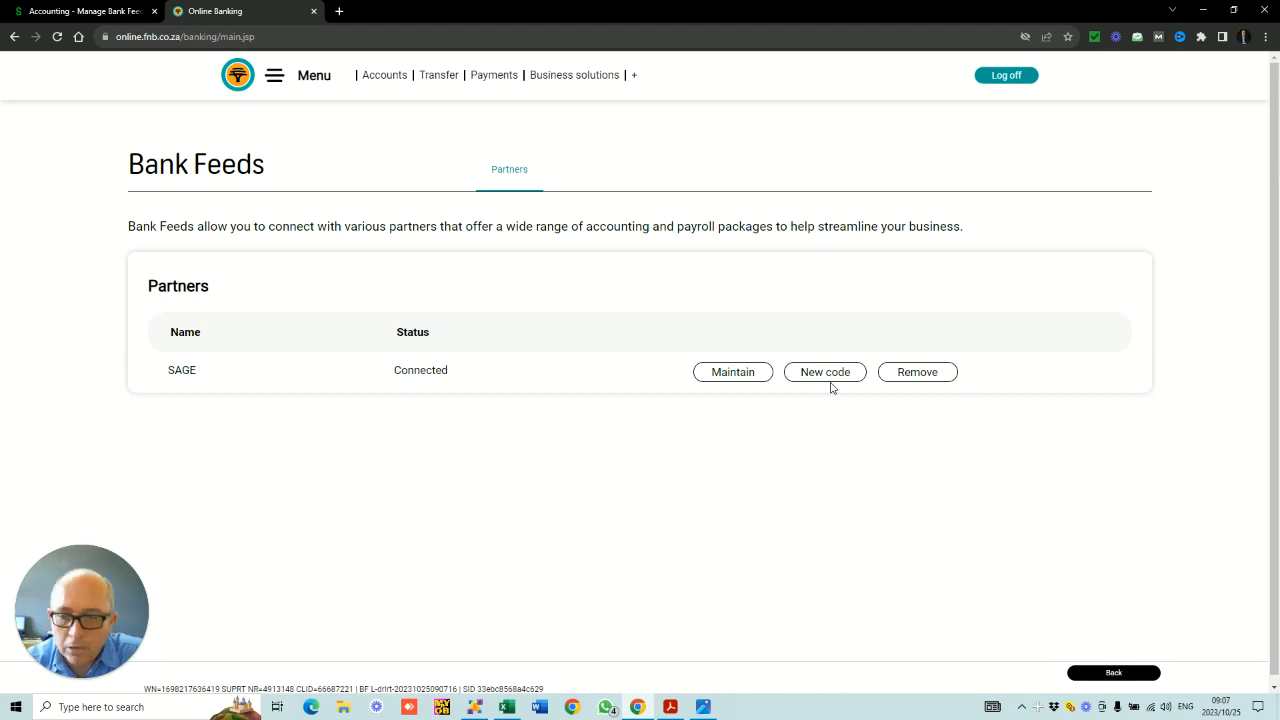
mouse_move(787, 256)
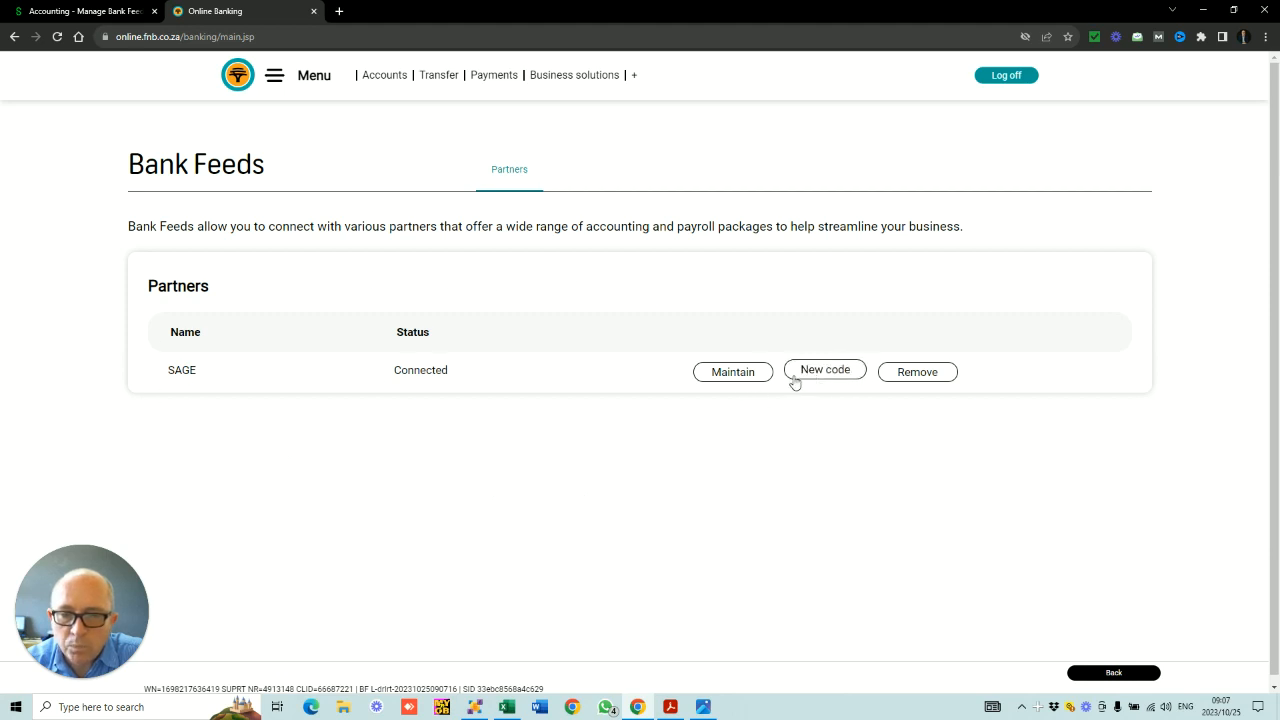
mouse_move(824, 375)
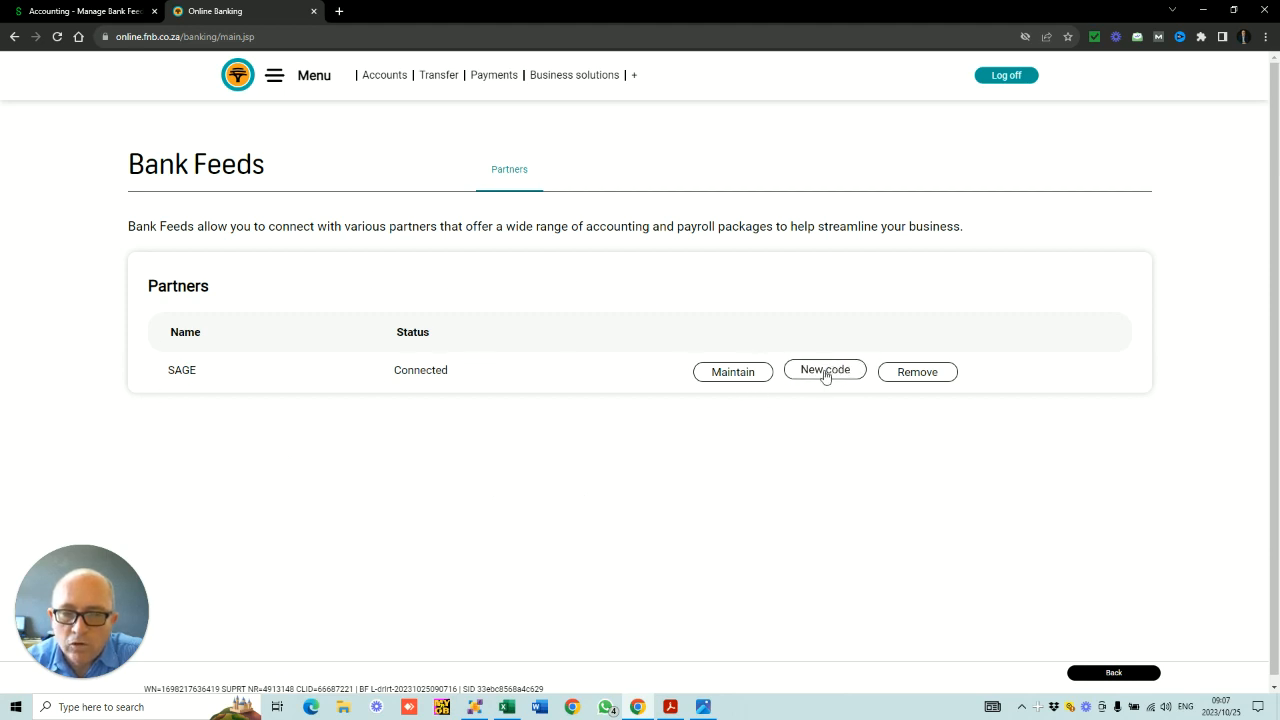
click(824, 371)
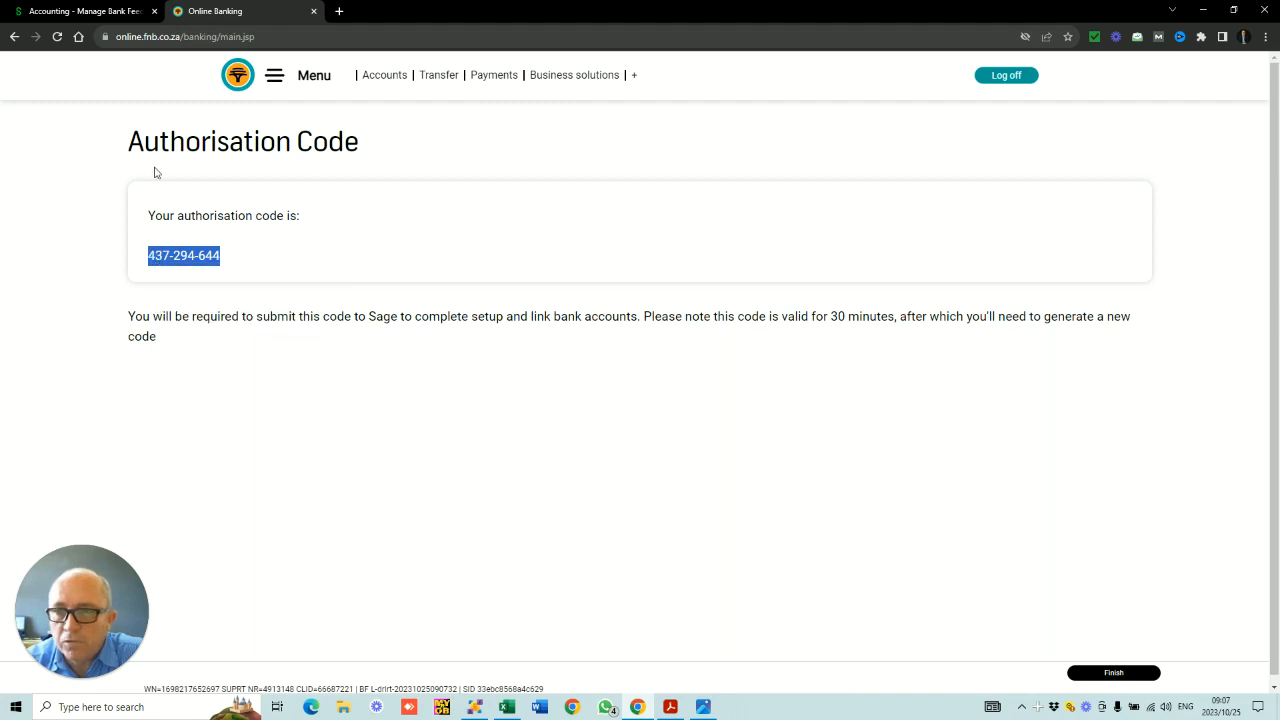
click(80, 11)
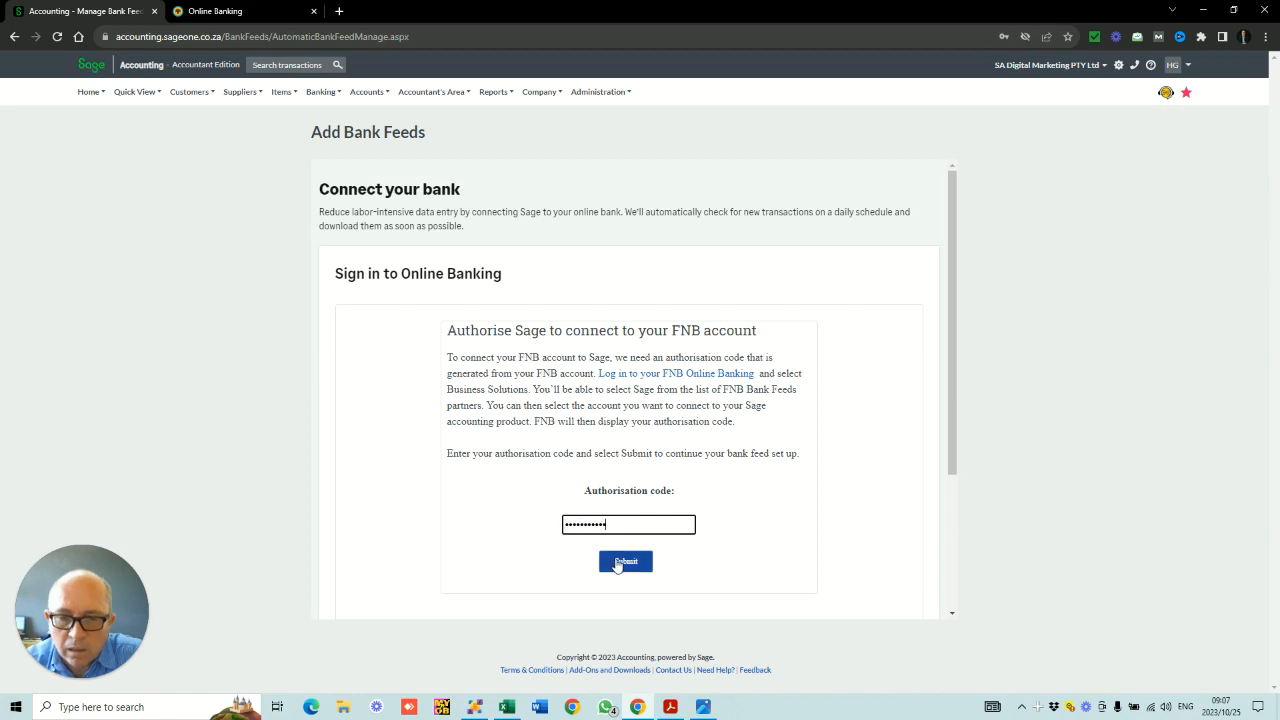
Submit the FNB code and select the Sa Digital Marketing account for the feed
click(625, 561)
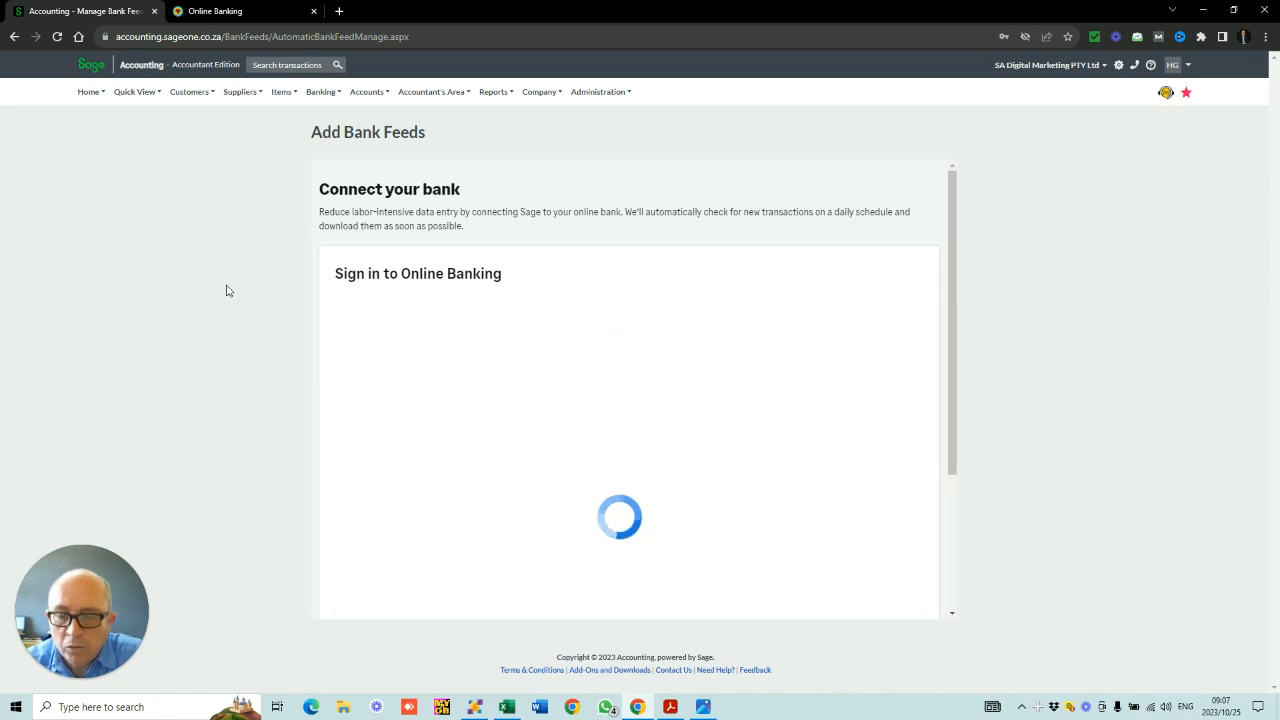
mouse_move(237, 286)
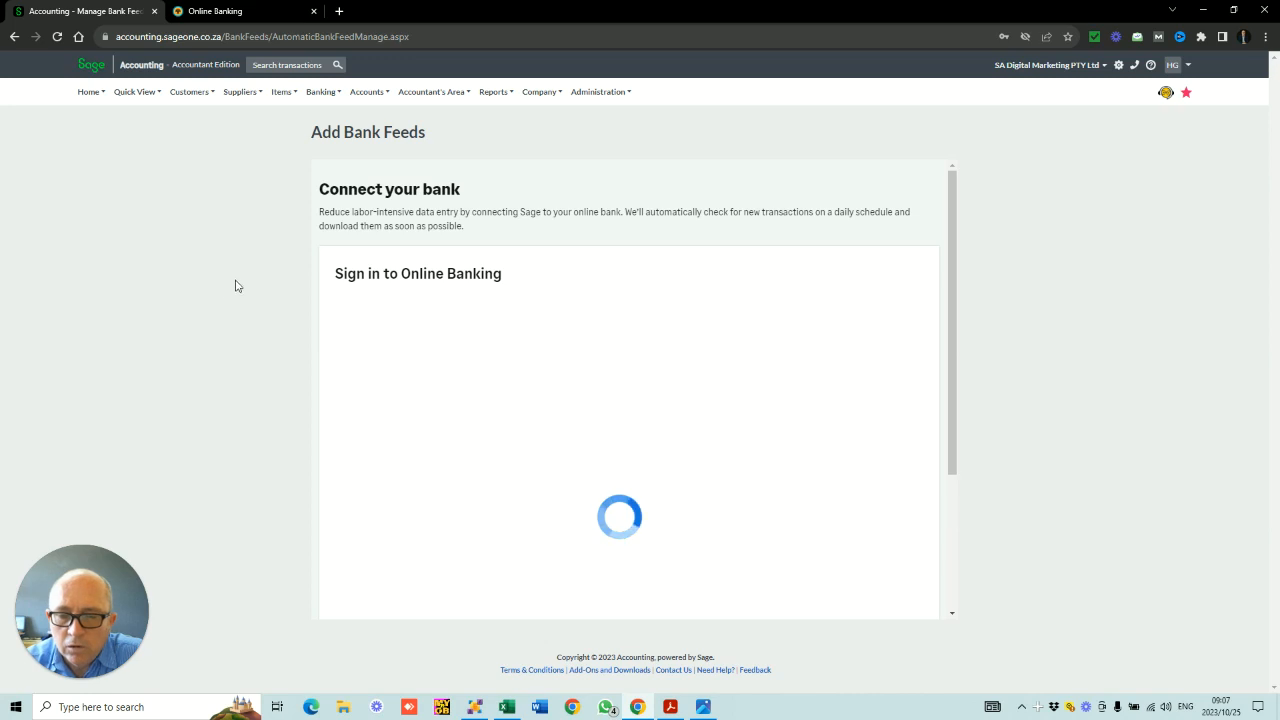
mouse_move(280, 332)
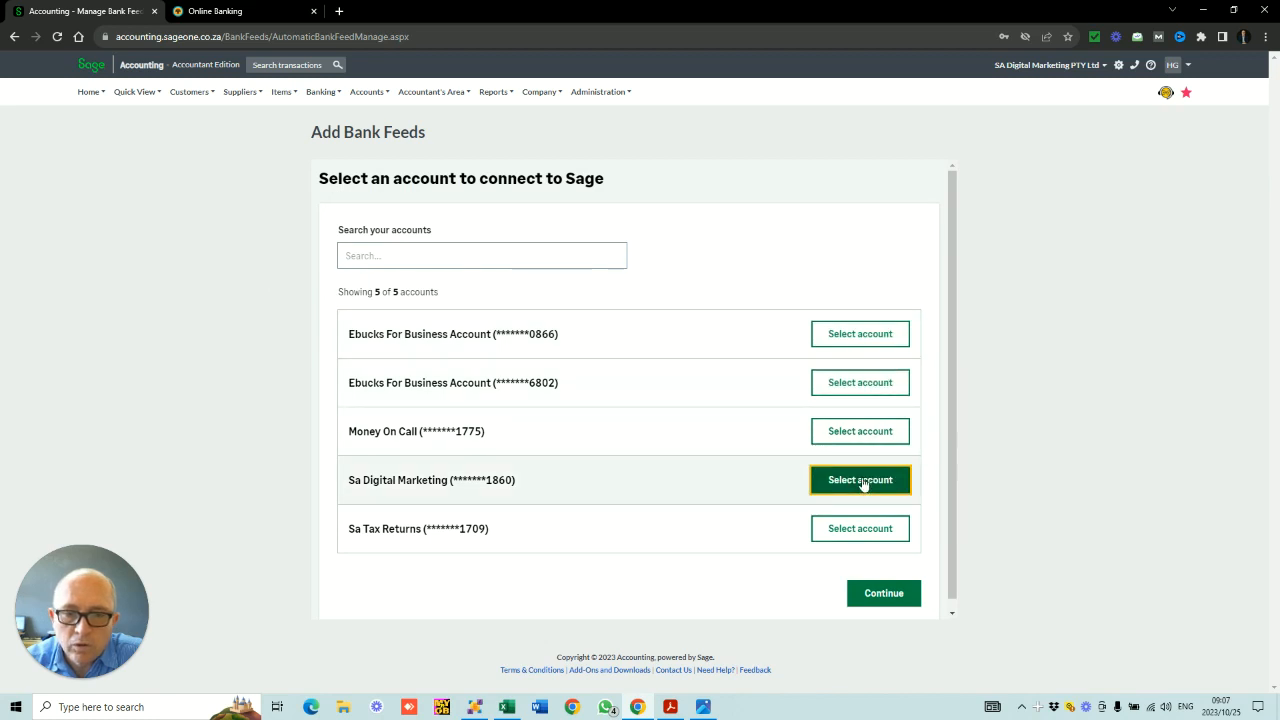
click(859, 479)
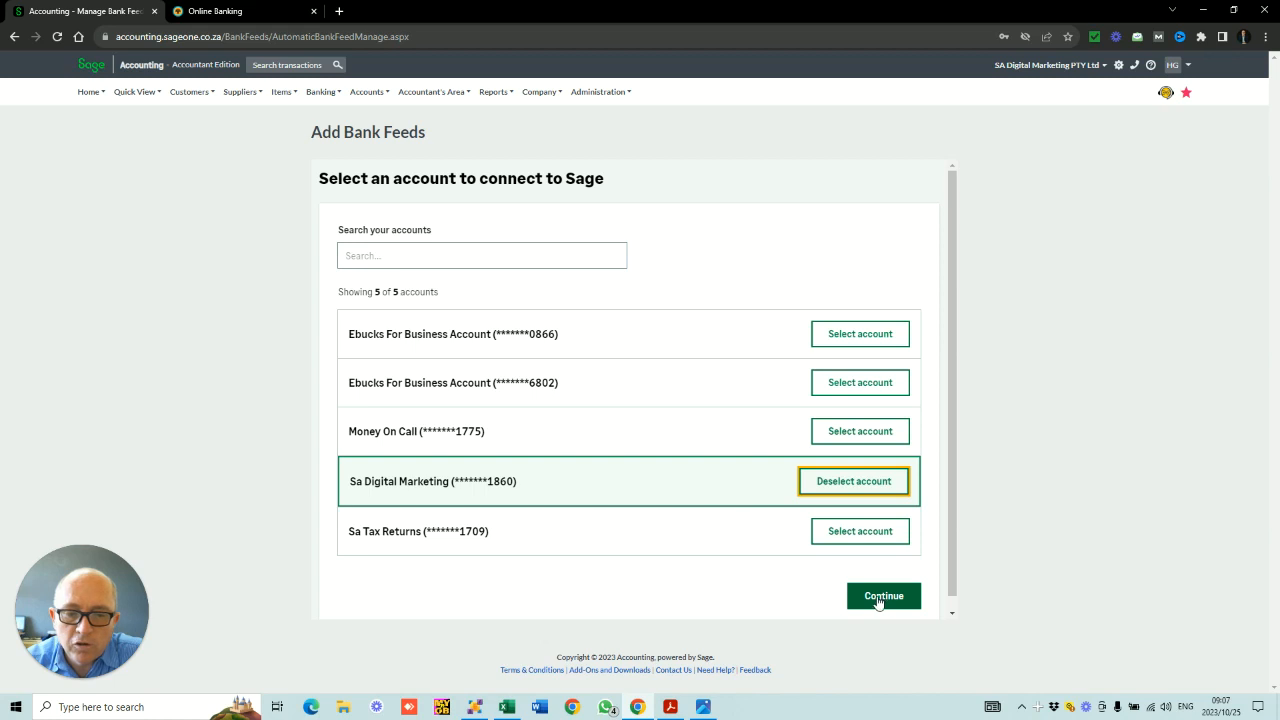
click(883, 596)
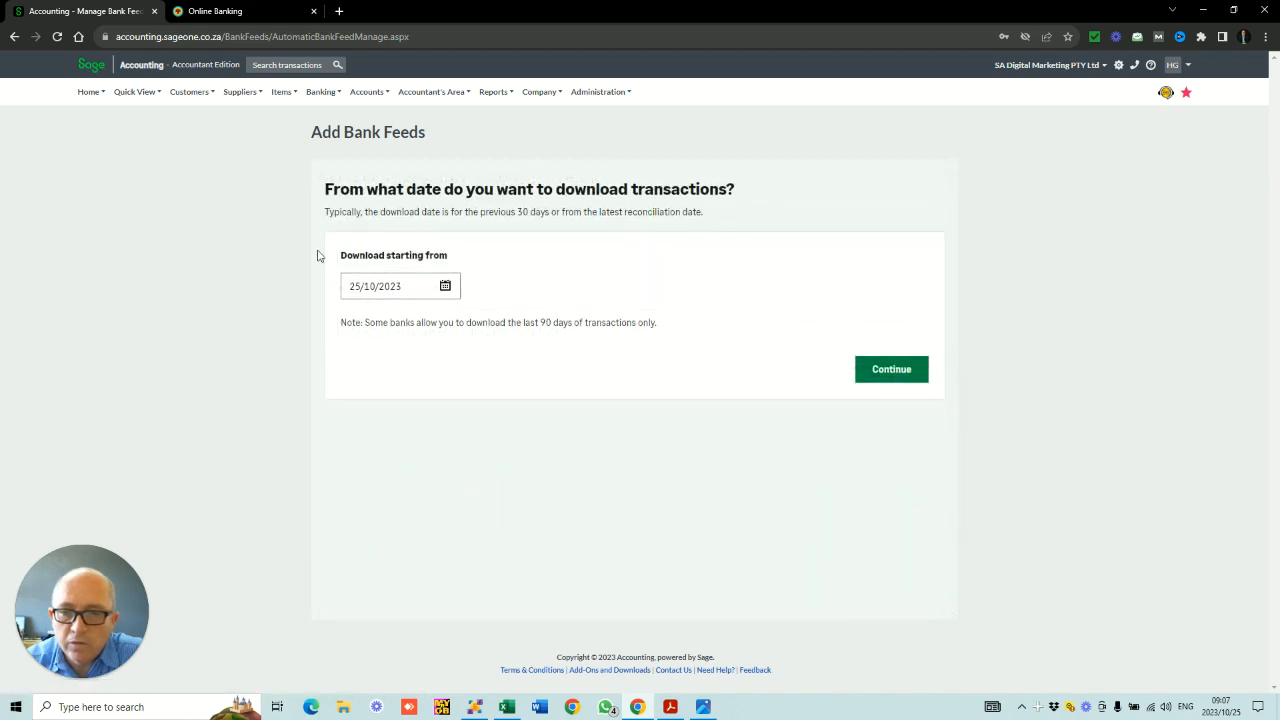
Keep the 25/10/2023 download start date and finish connecting the bank account
click(321, 91)
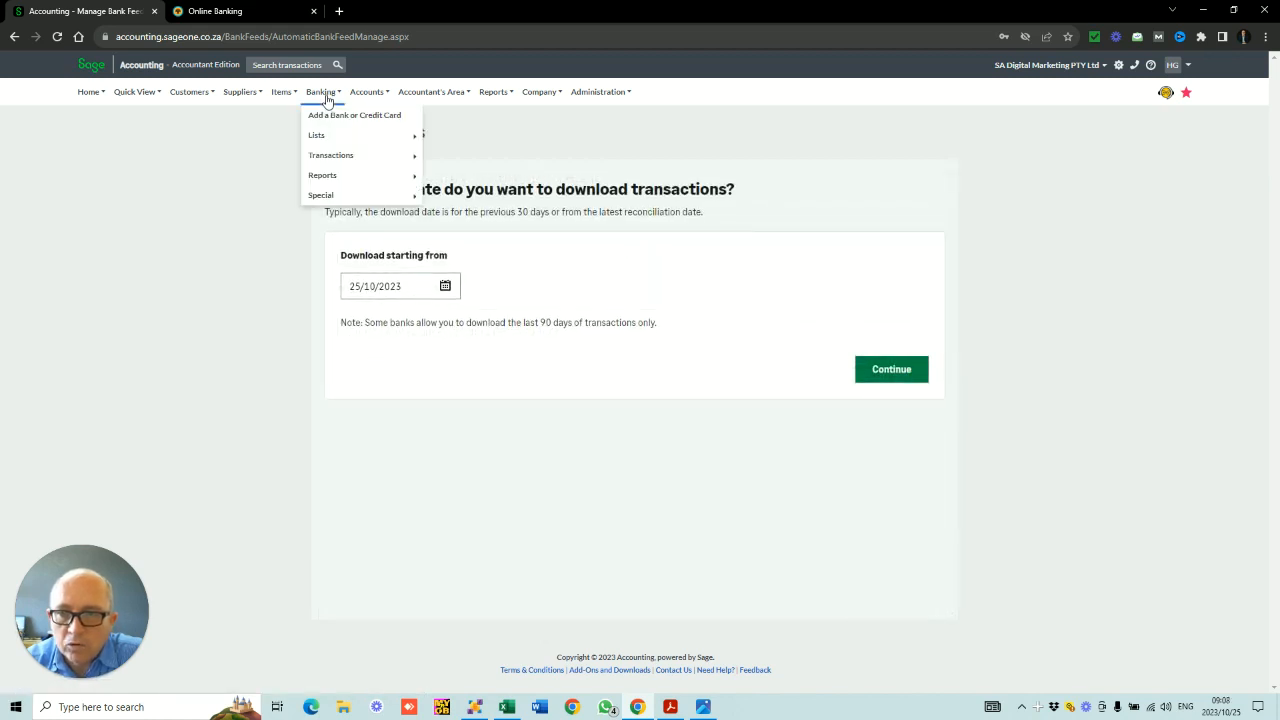
mouse_move(331, 155)
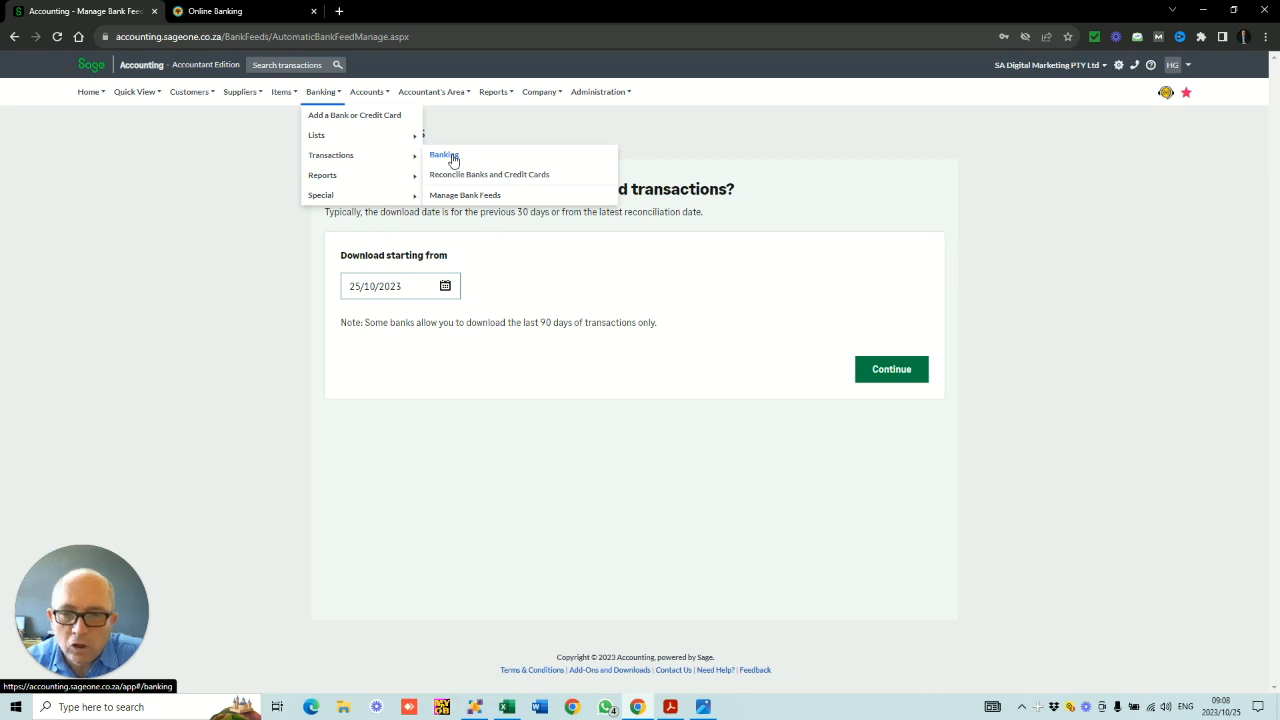
click(395, 286)
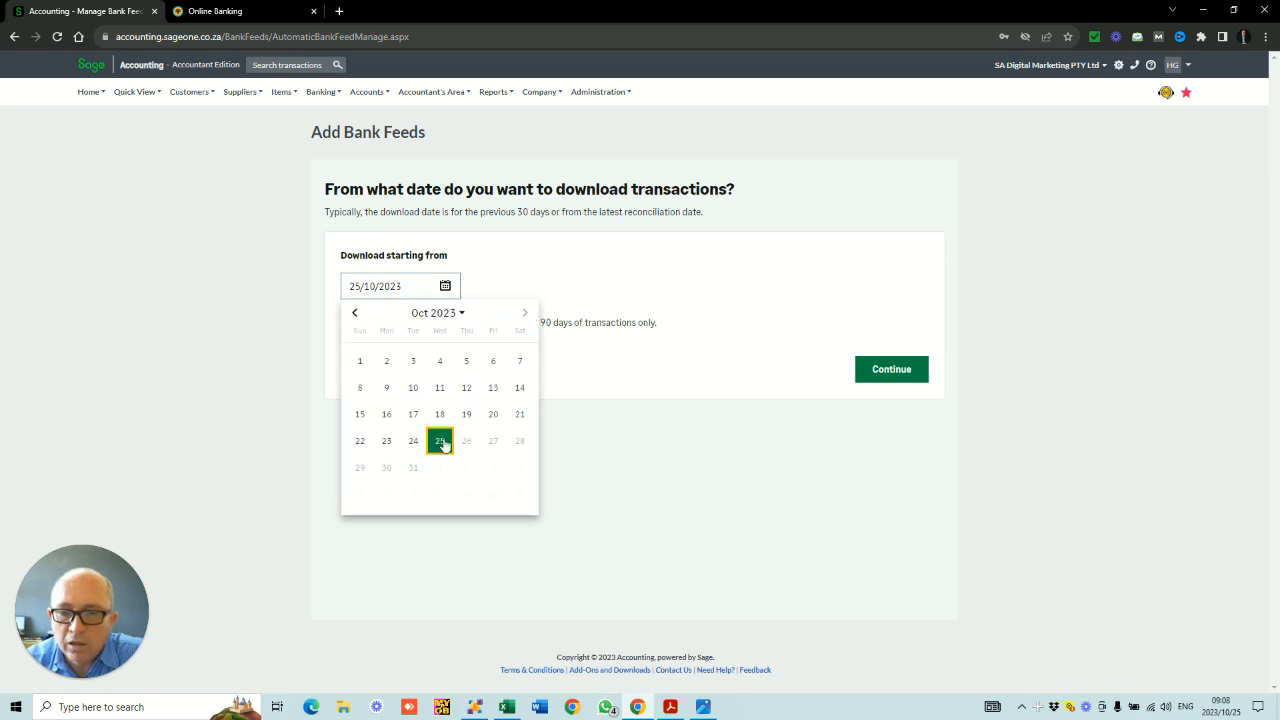
mouse_move(466, 414)
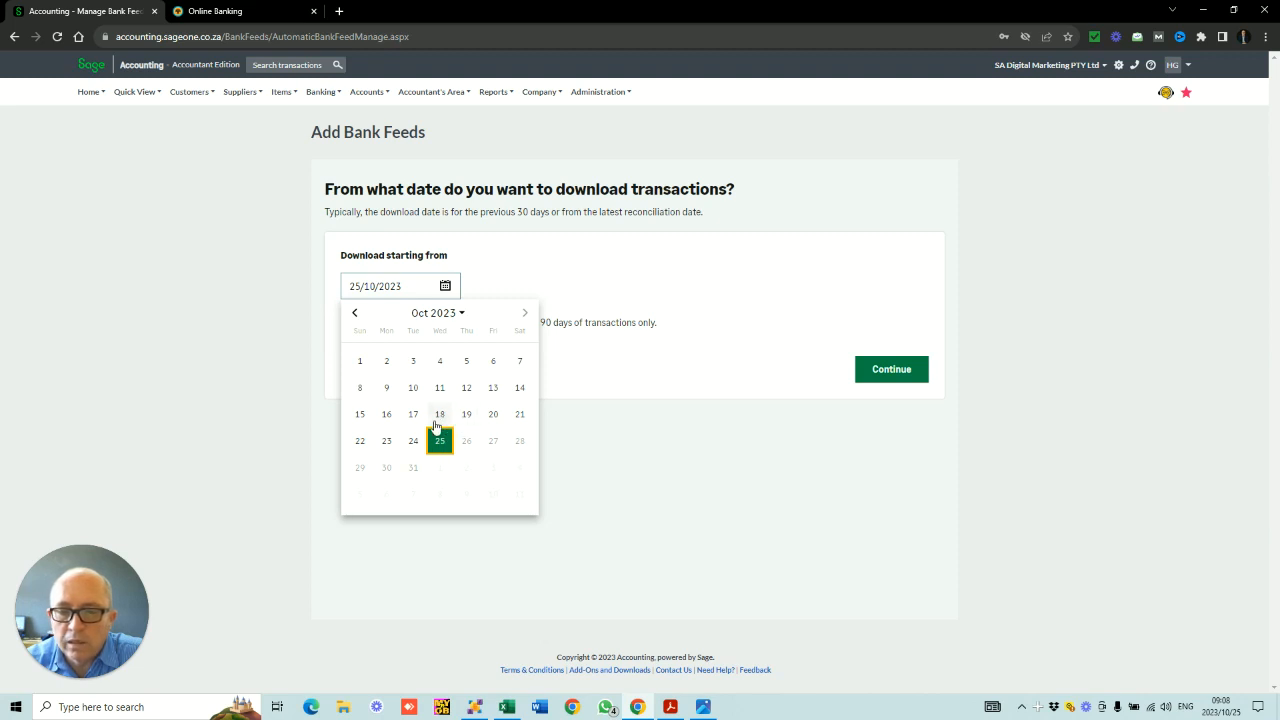
mouse_move(211, 373)
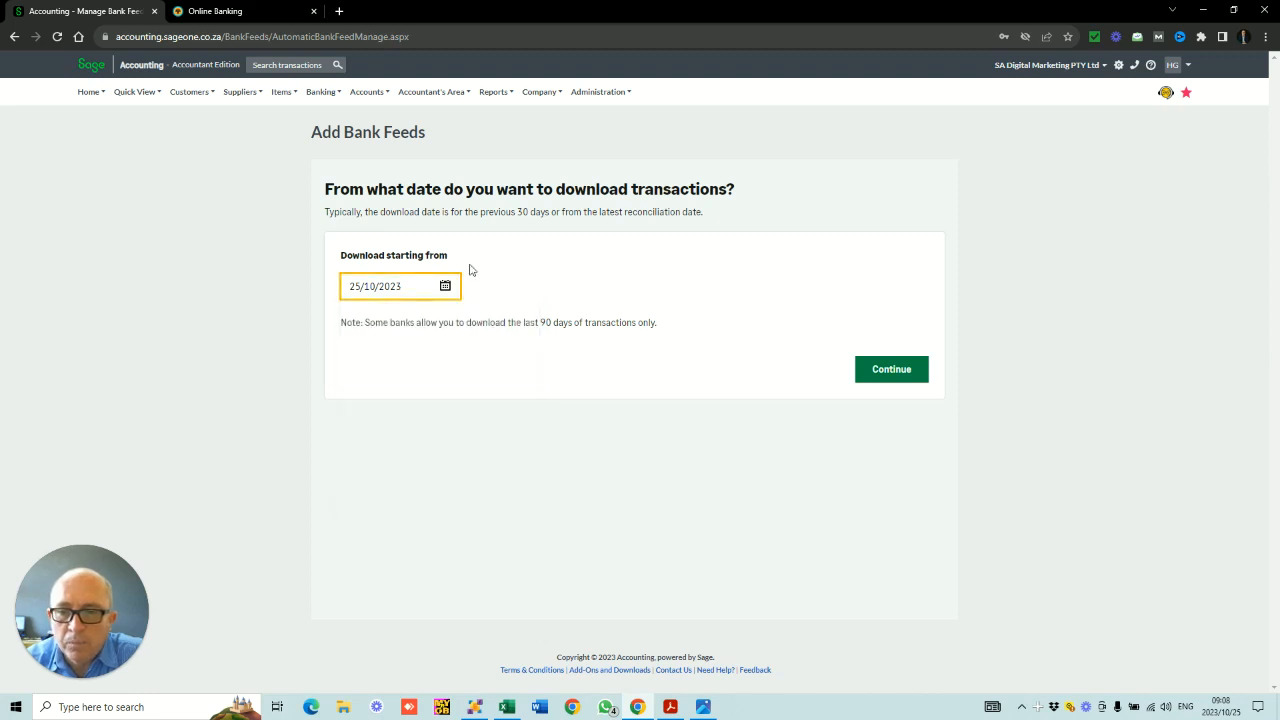
mouse_move(787, 388)
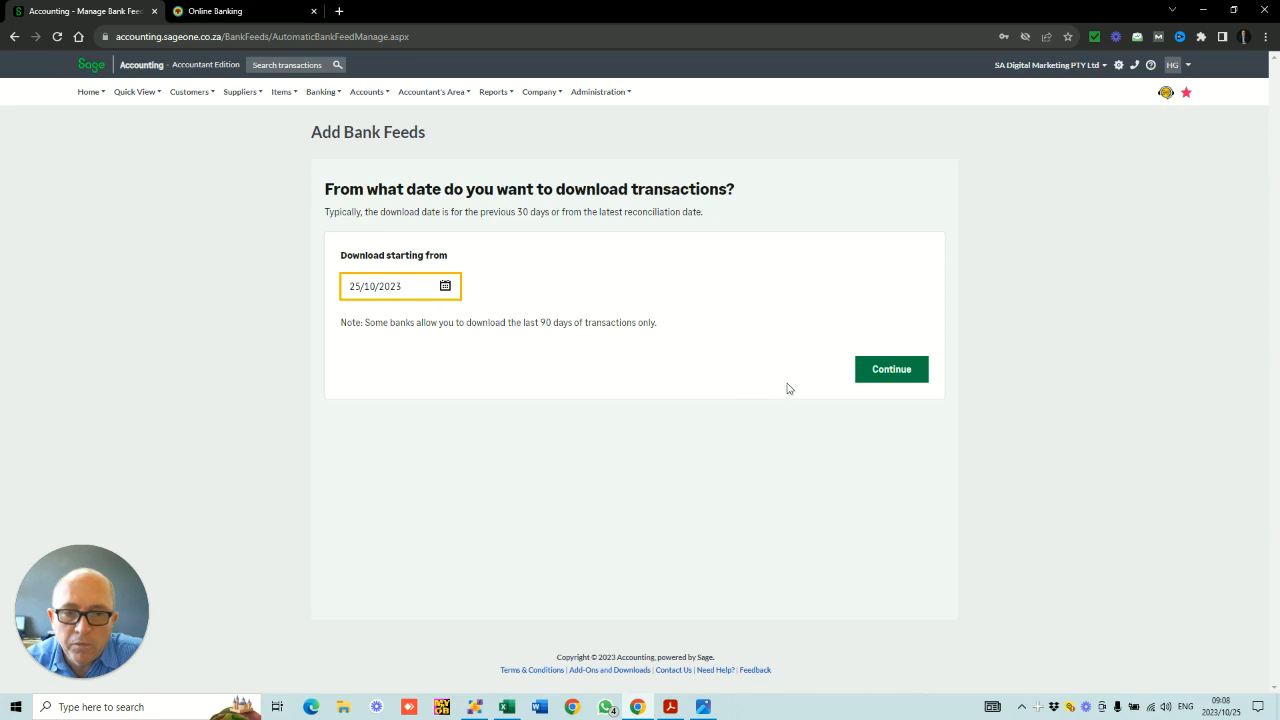
mouse_move(884, 378)
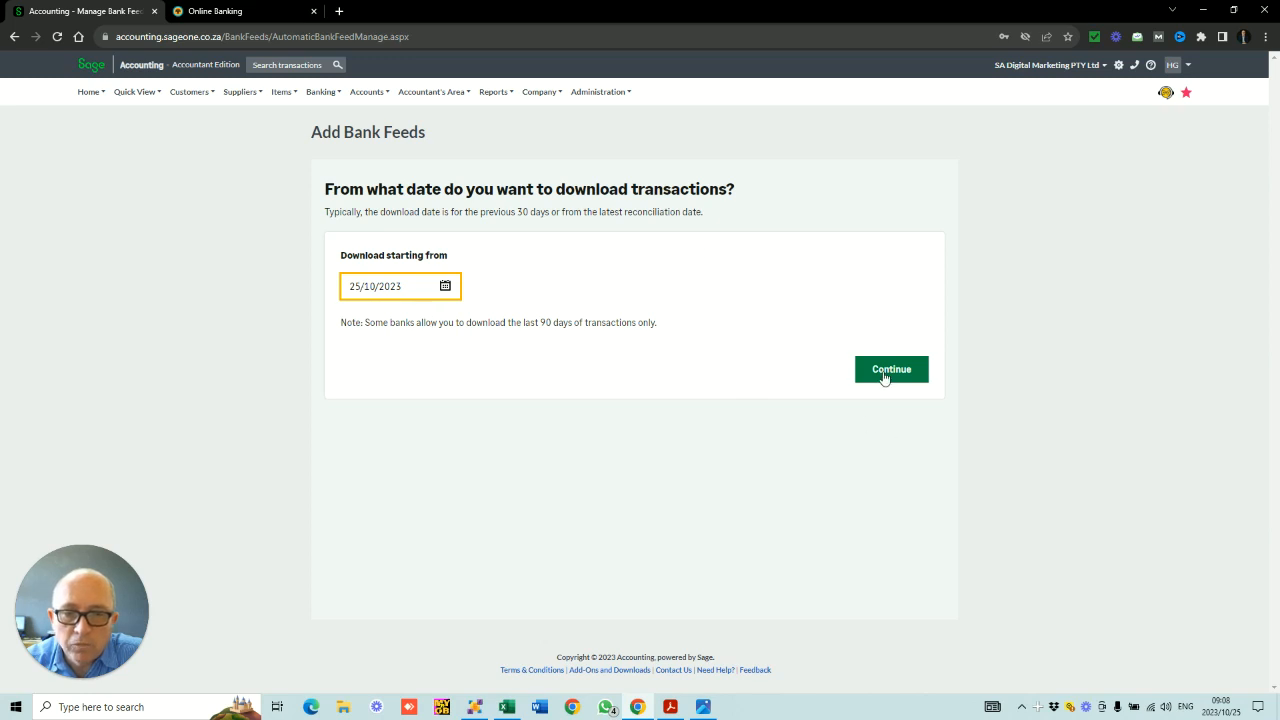
click(890, 369)
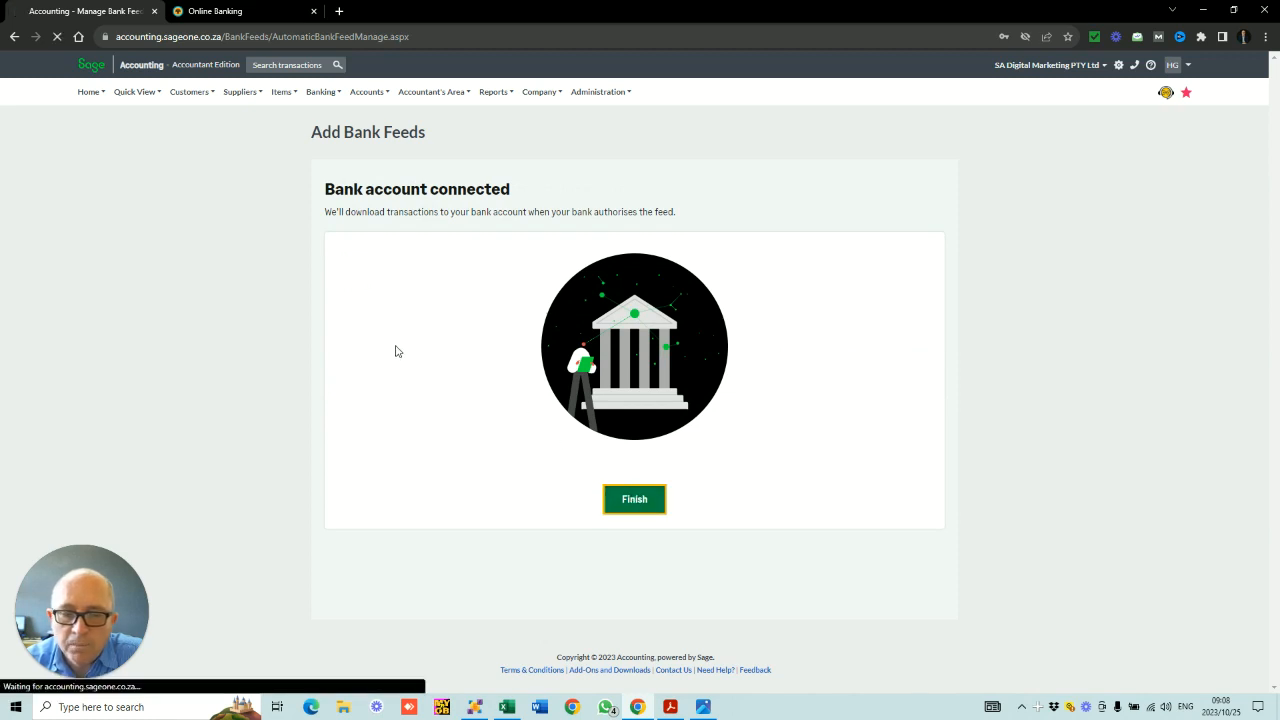
click(634, 499)
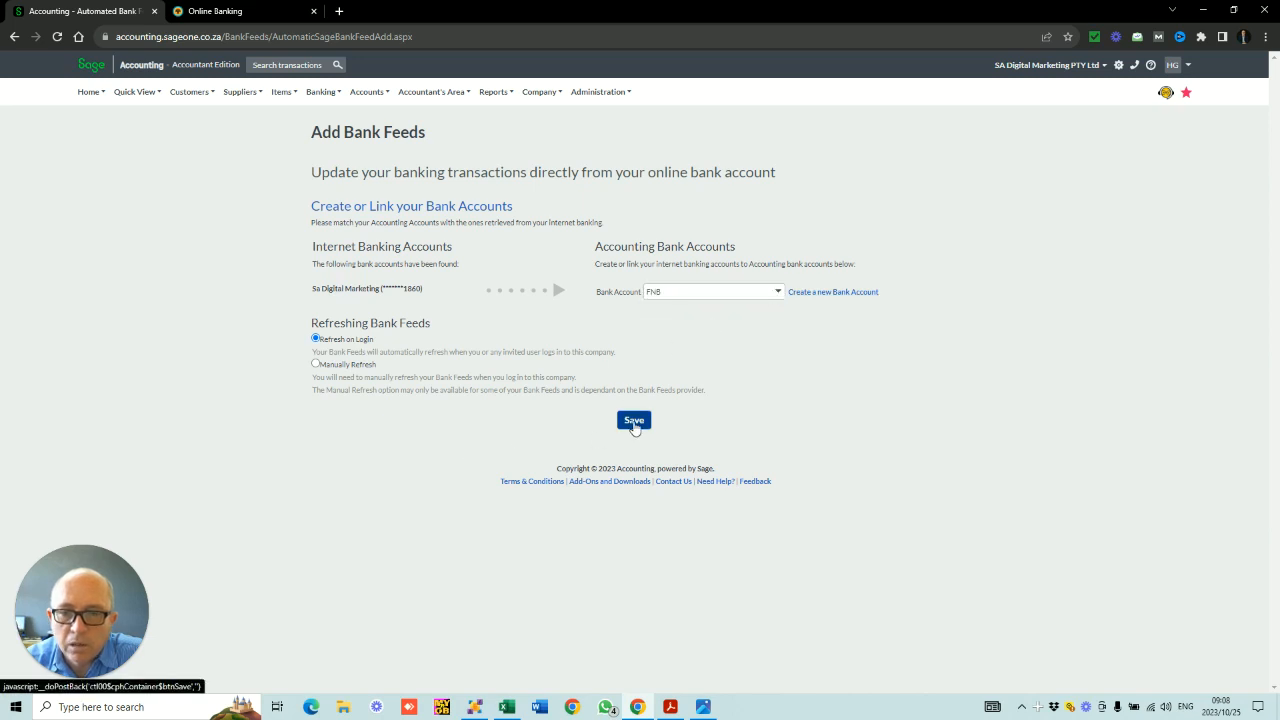
Save FNB as the accounting bank account with Refresh on Login, then add another feed
click(634, 420)
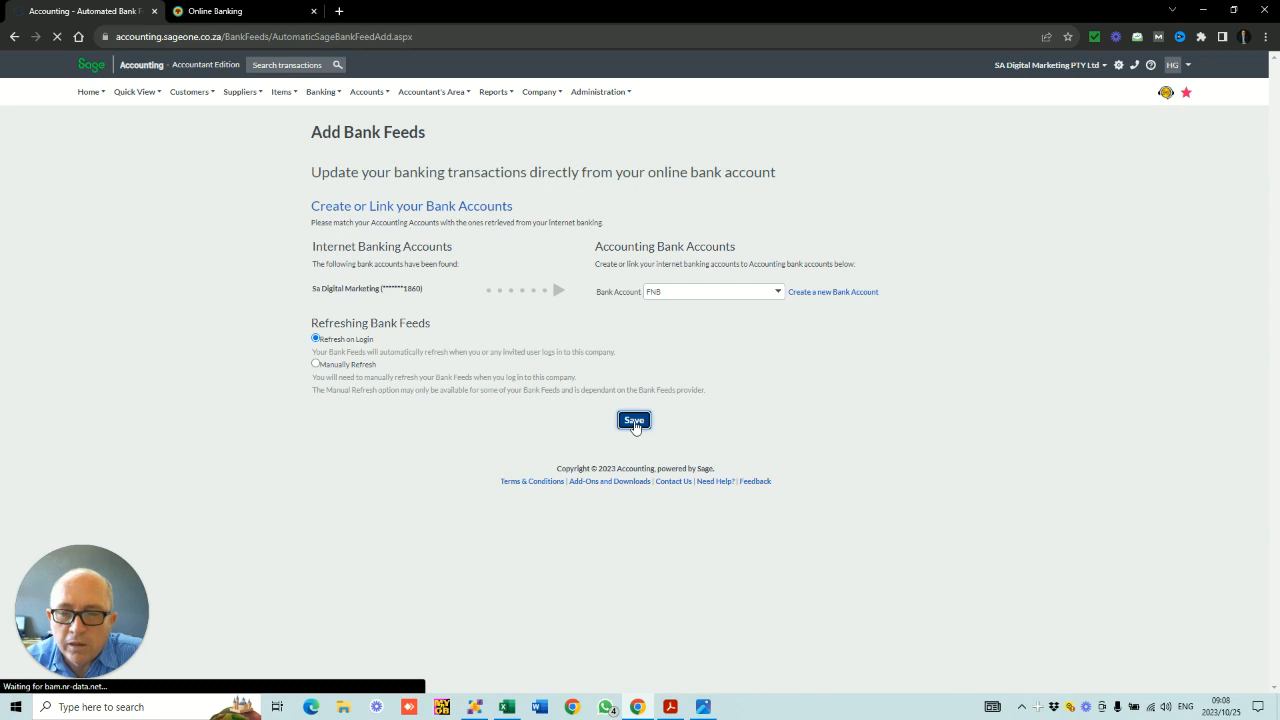
click(634, 419)
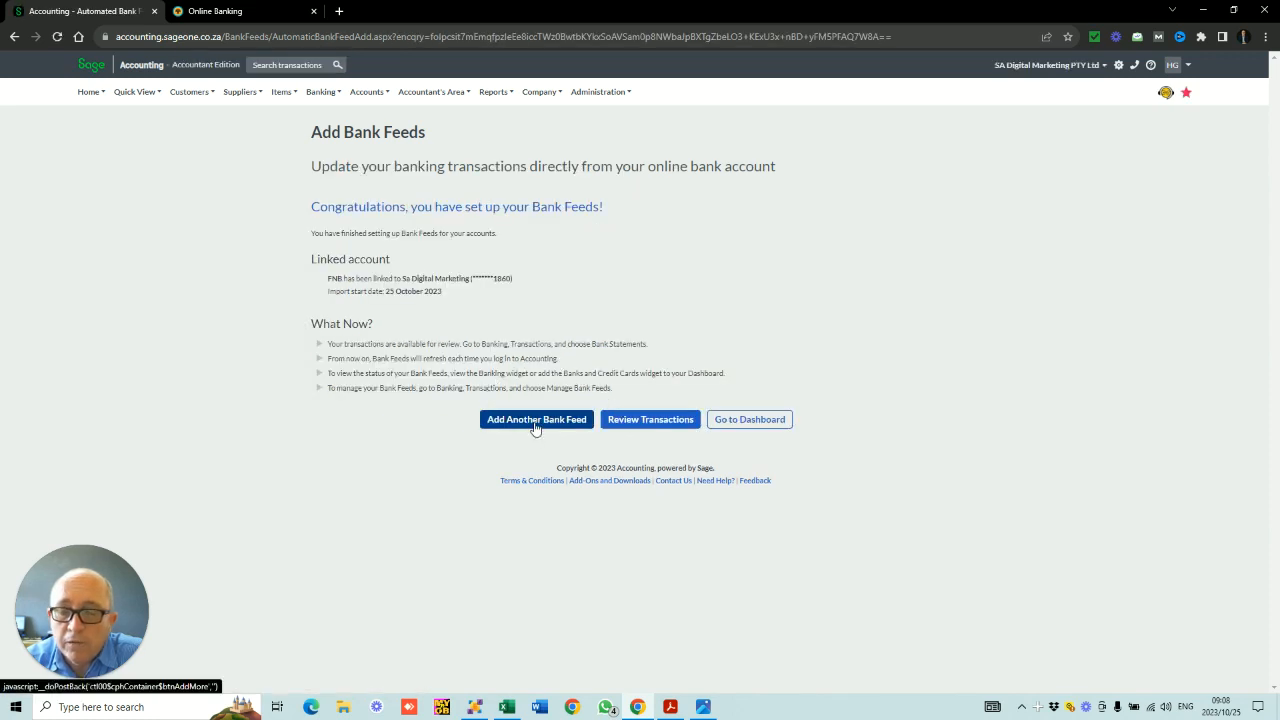
click(536, 419)
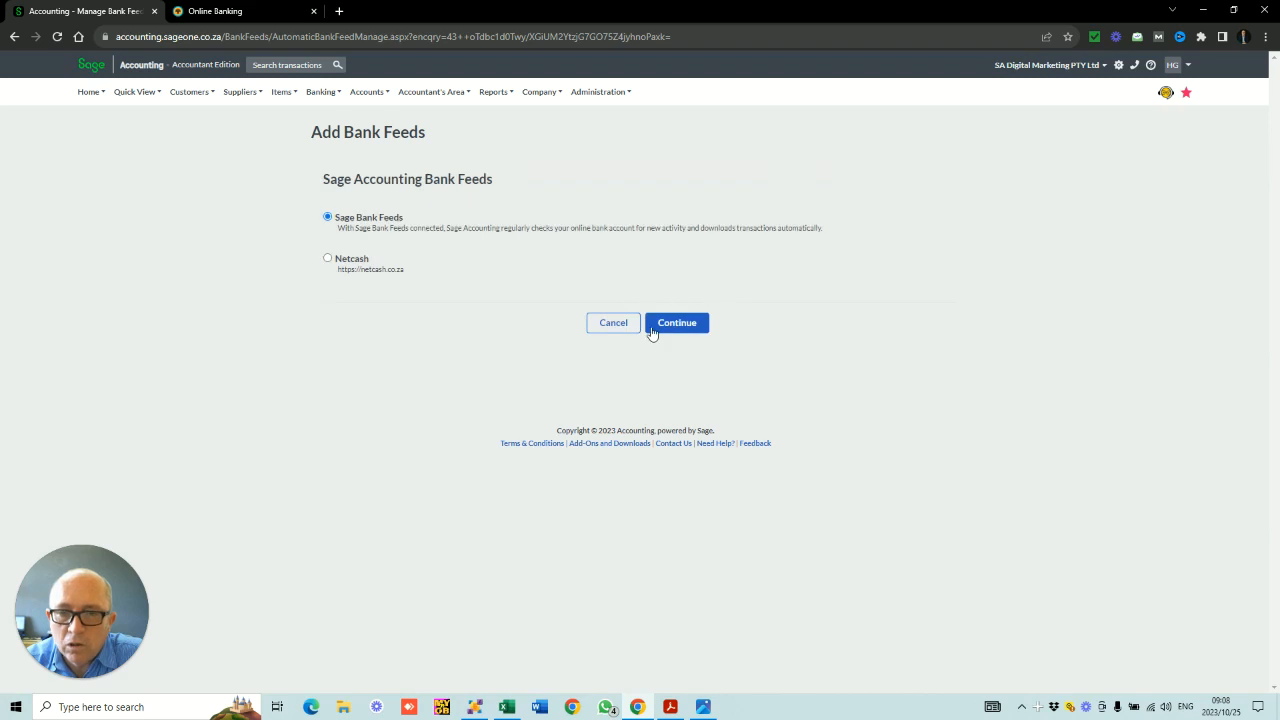
Choose Sage Bank Feeds and FNB Business Profile Direct Feed, then scroll to Authorisation code
click(677, 322)
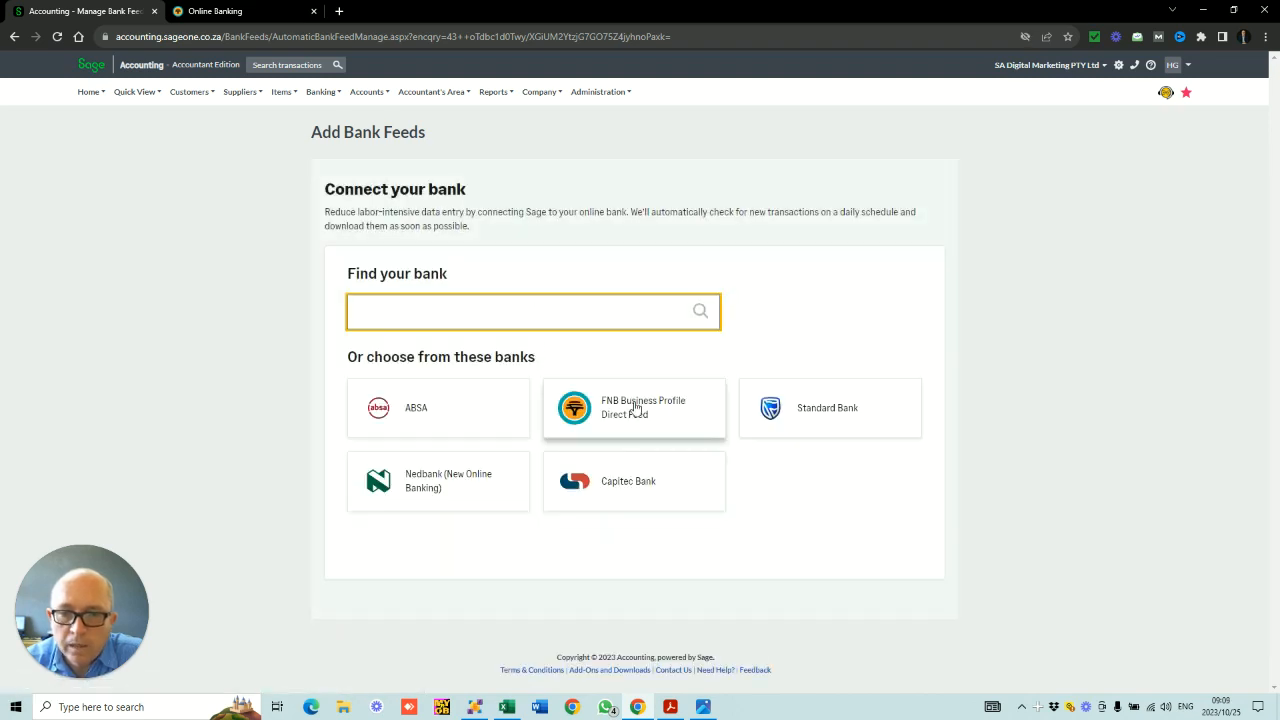
click(634, 407)
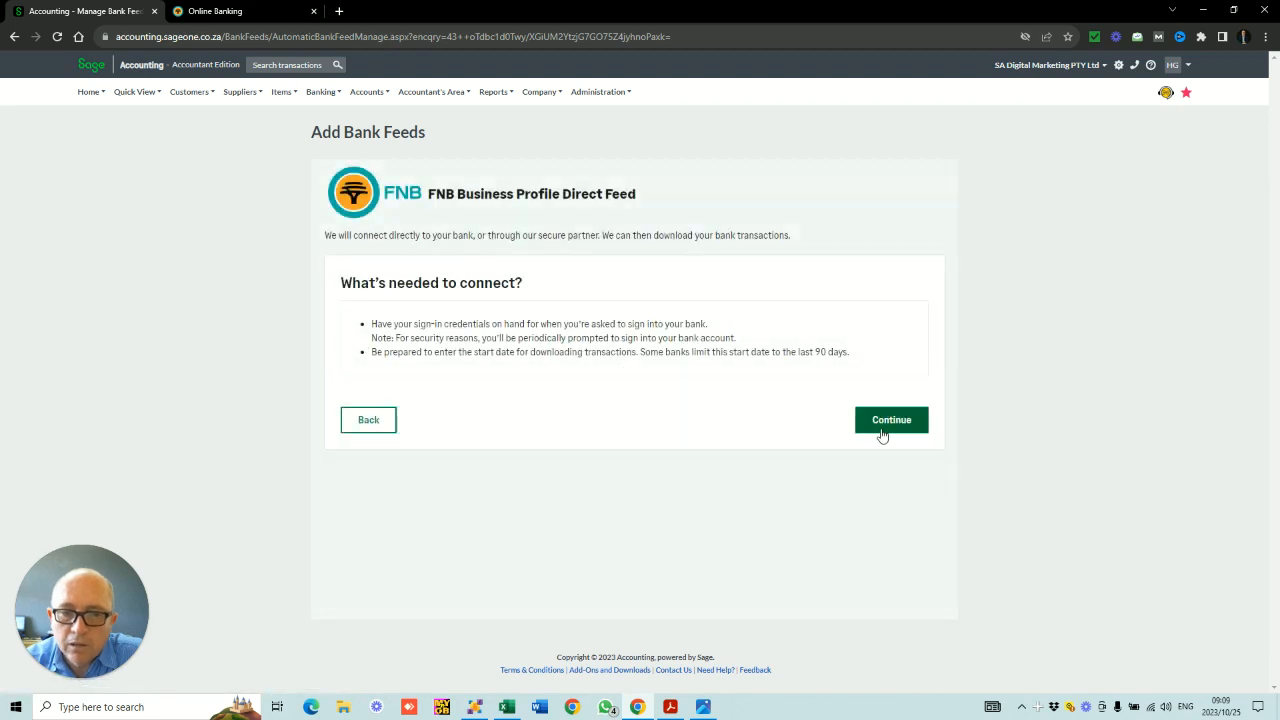
click(890, 419)
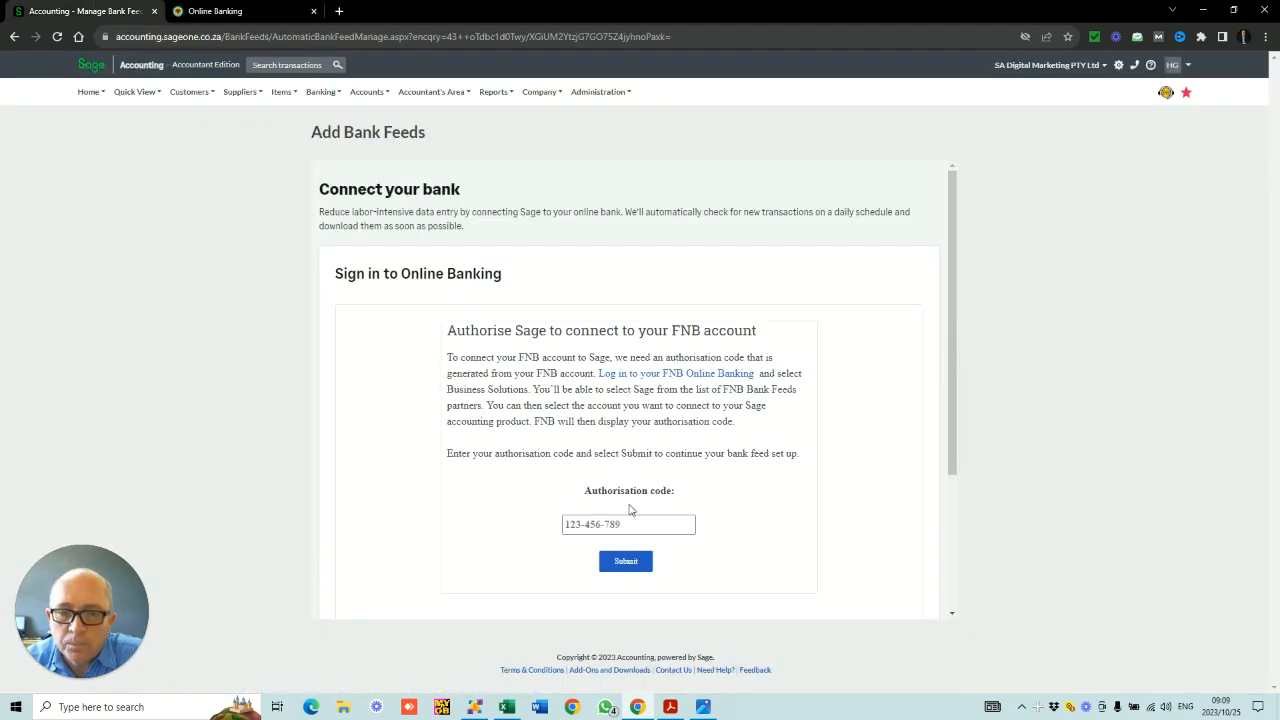
scroll(down, 3)
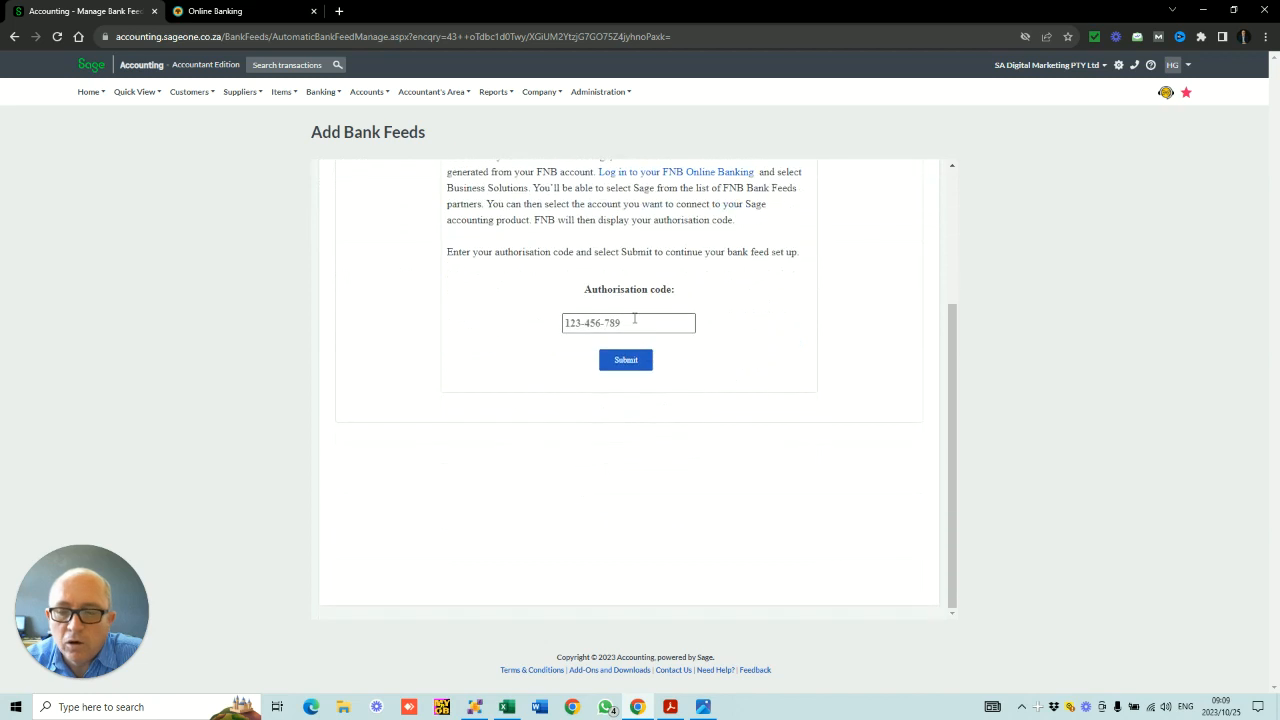
mouse_move(547, 372)
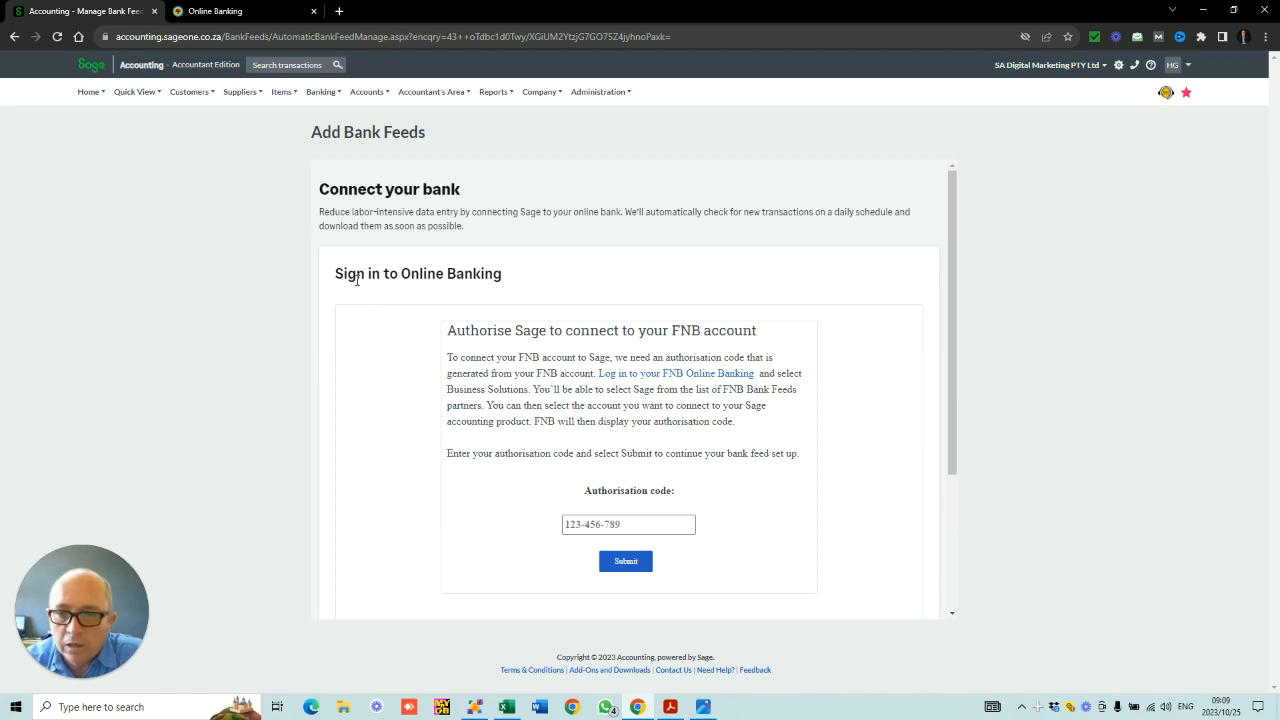
mouse_move(287, 135)
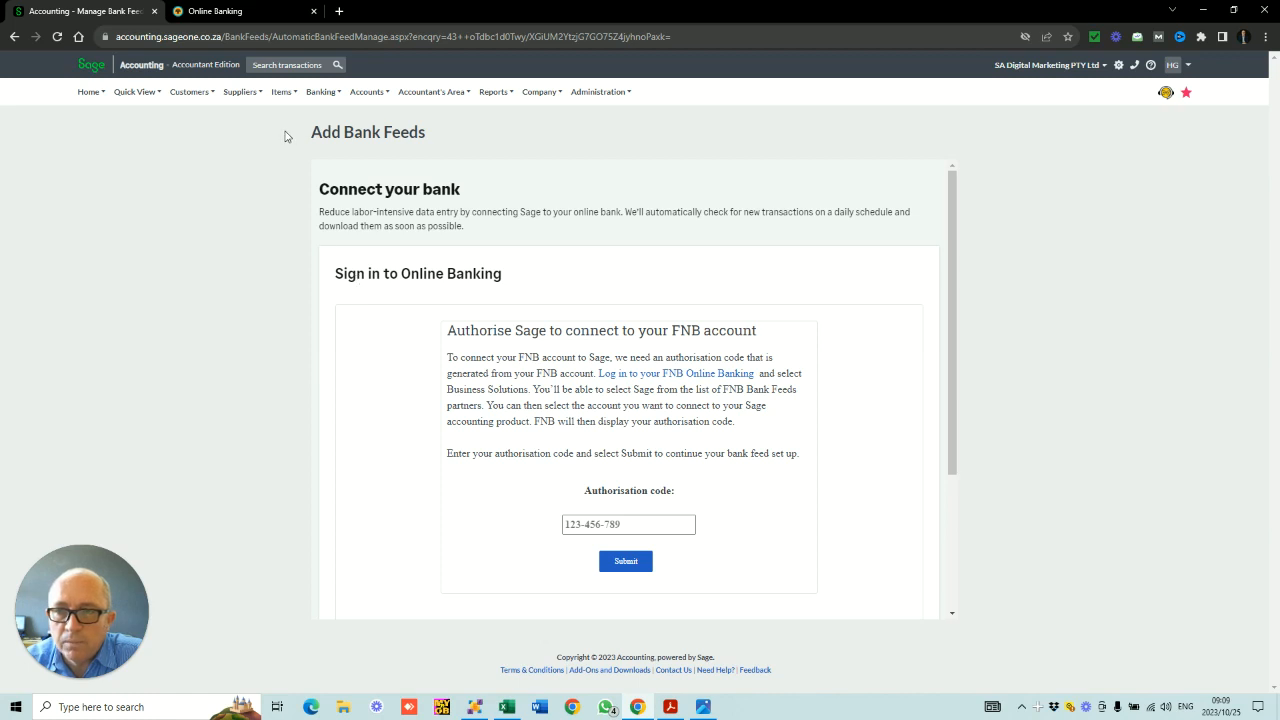
click(135, 91)
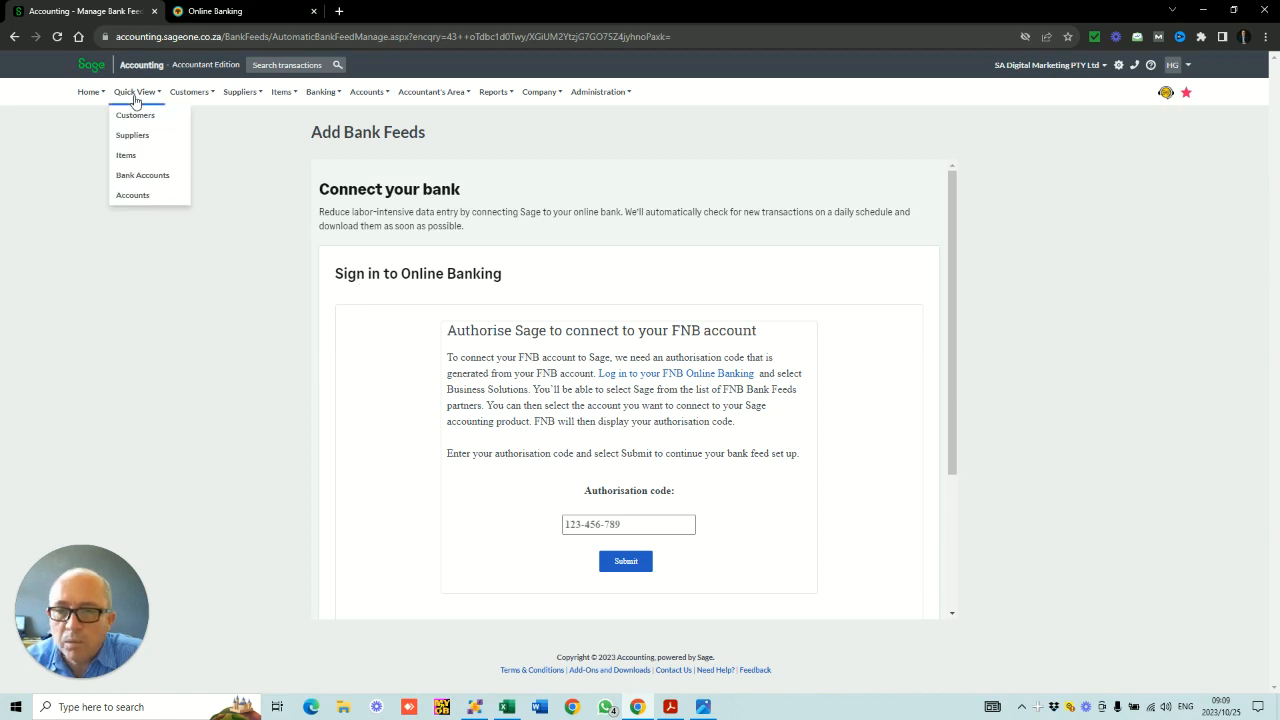
click(215, 11)
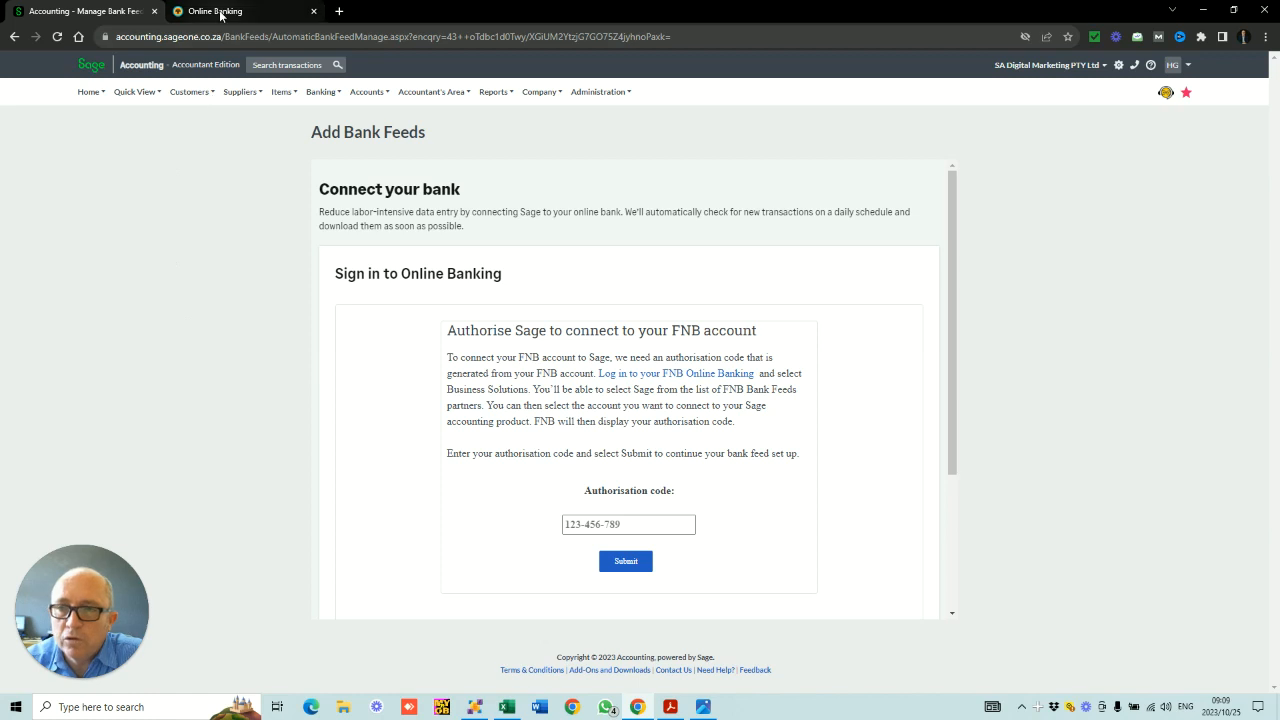
click(210, 11)
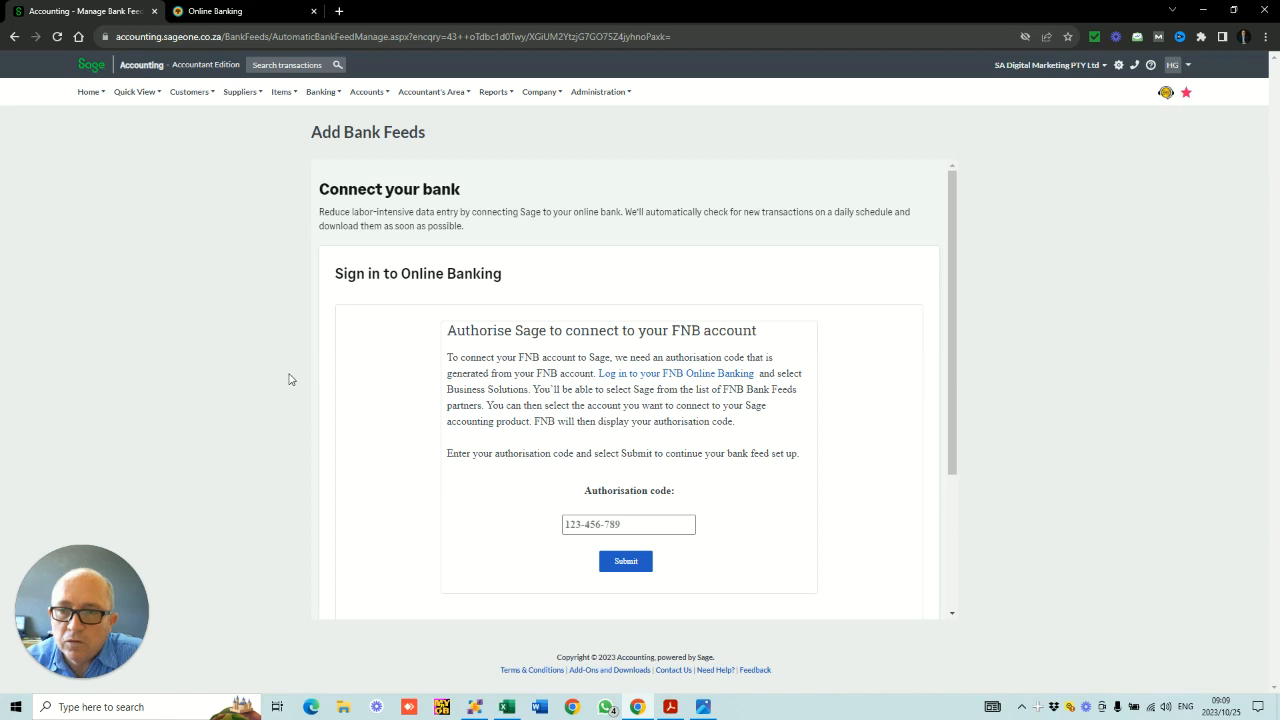
click(322, 91)
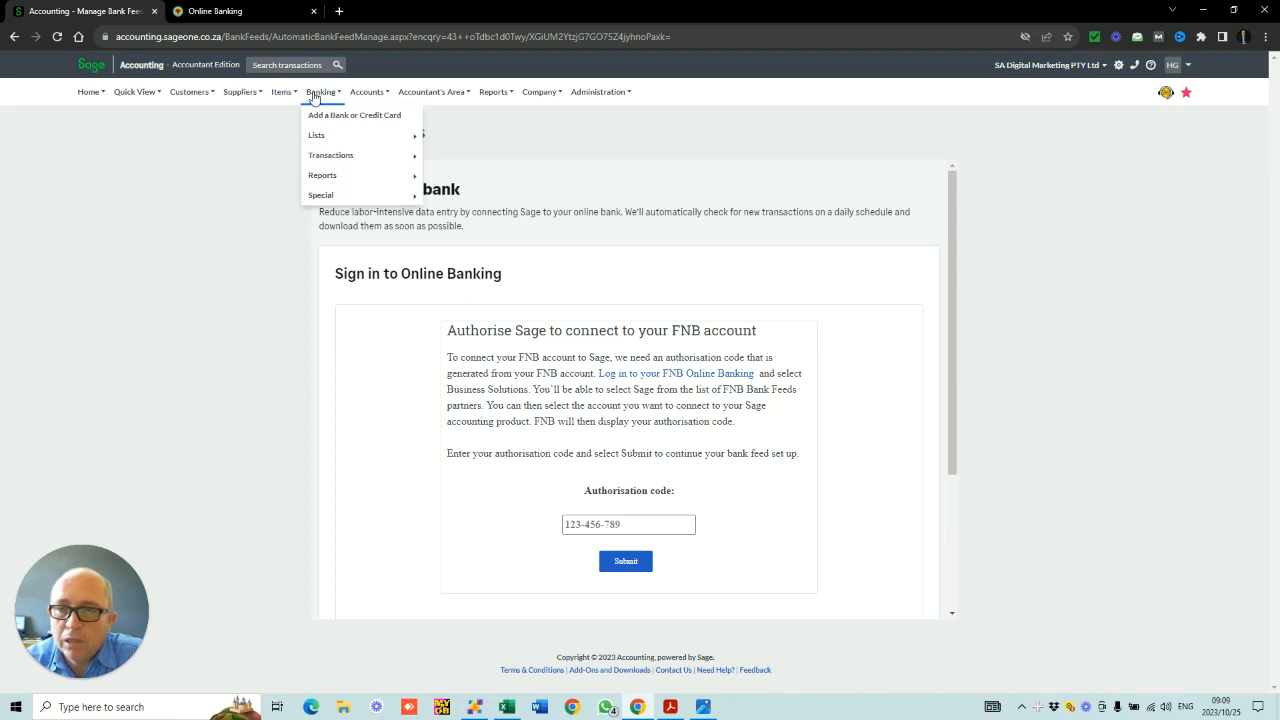
mouse_move(330, 155)
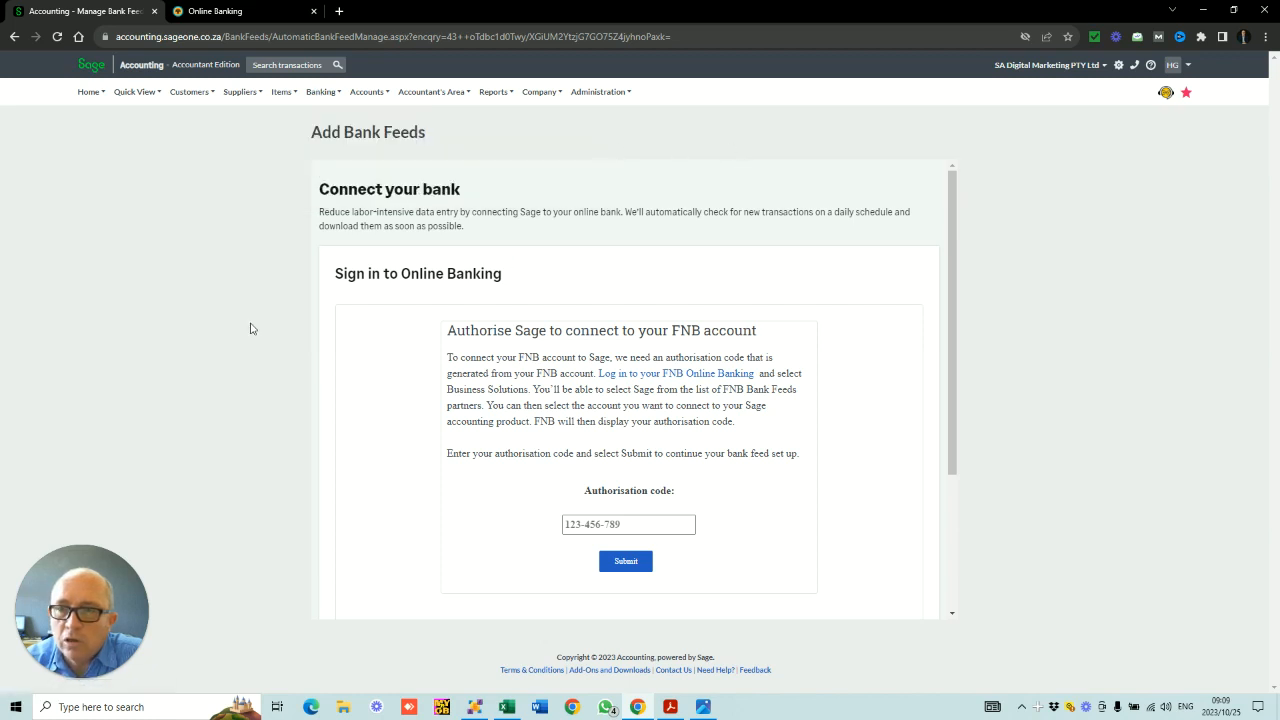
mouse_move(238, 334)
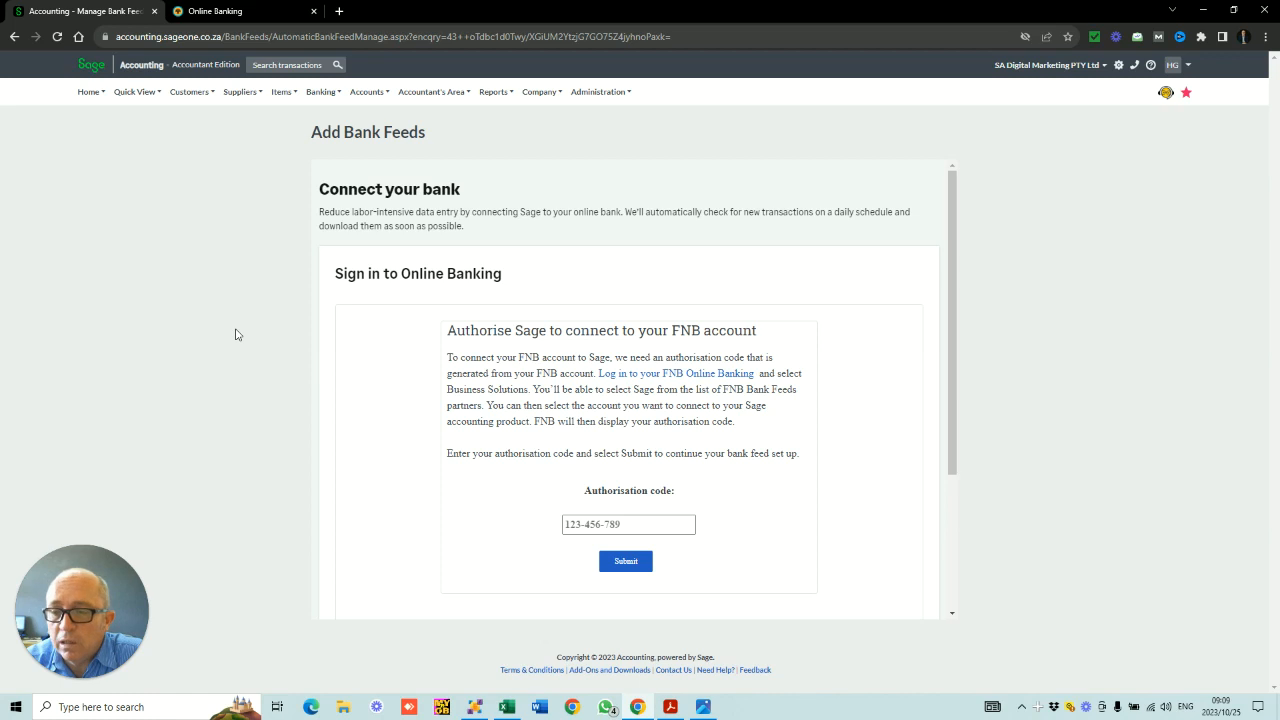
mouse_move(136, 234)
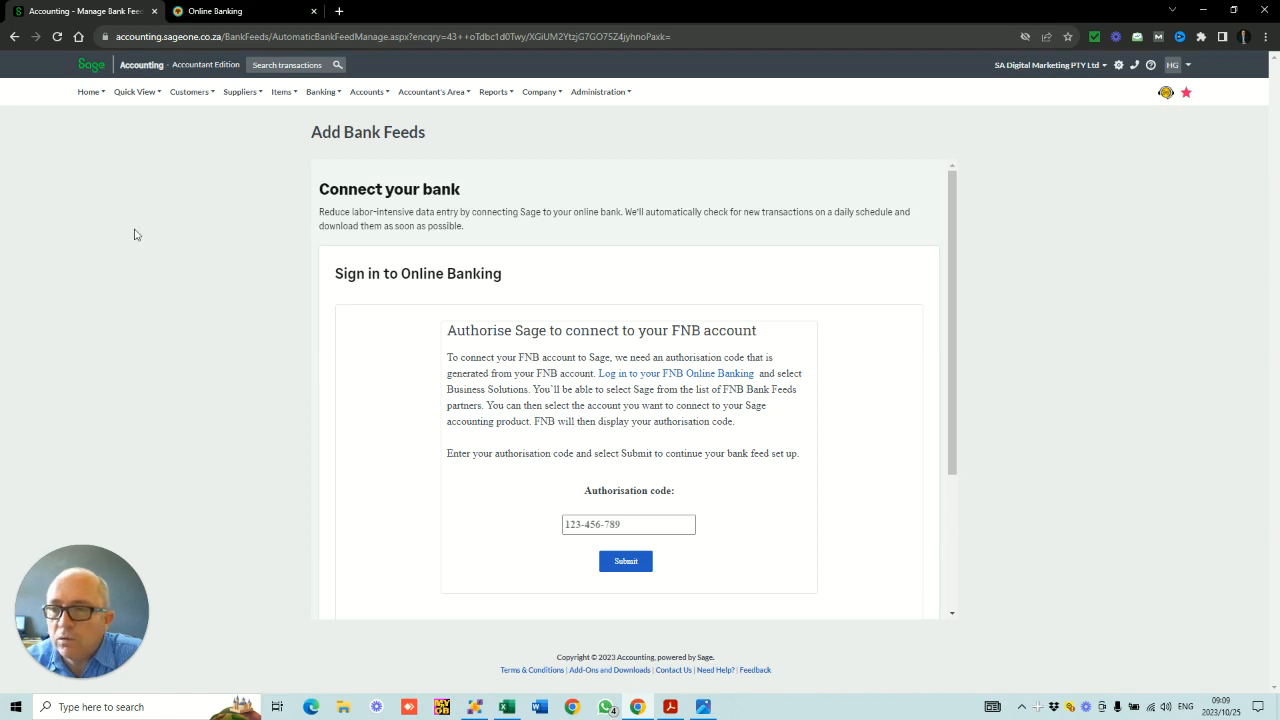
mouse_move(121, 198)
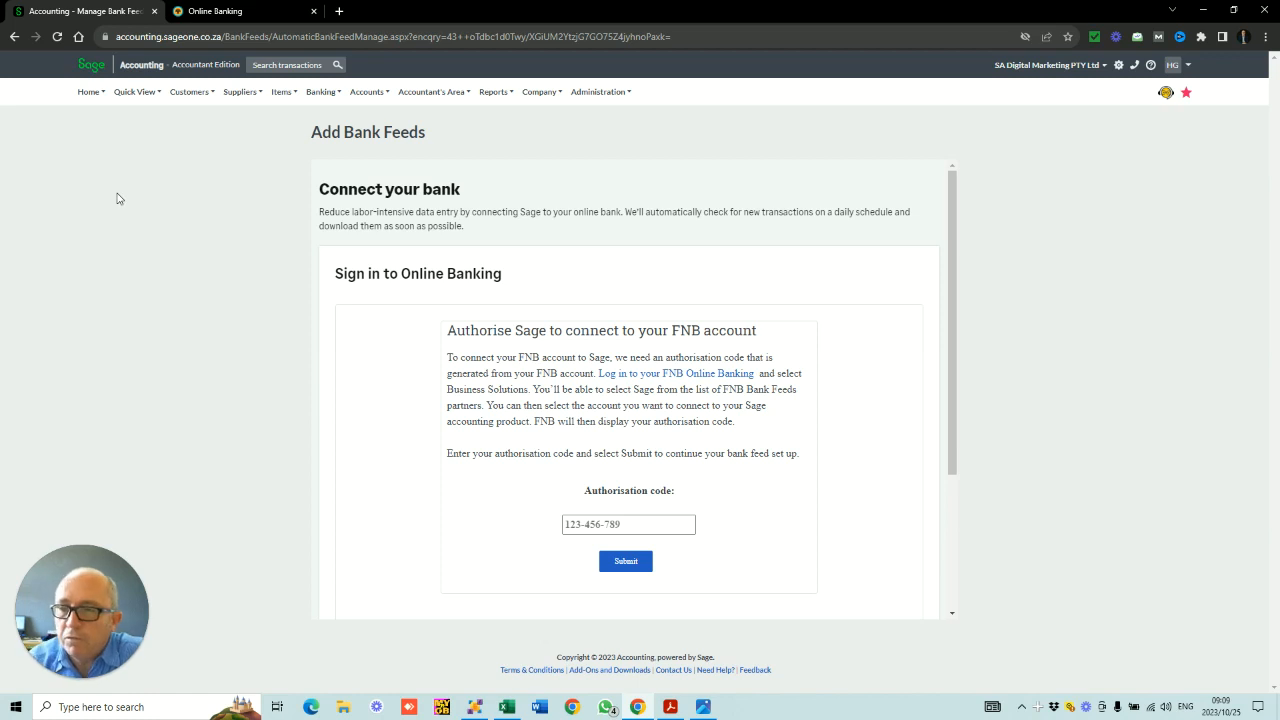
mouse_move(41, 196)
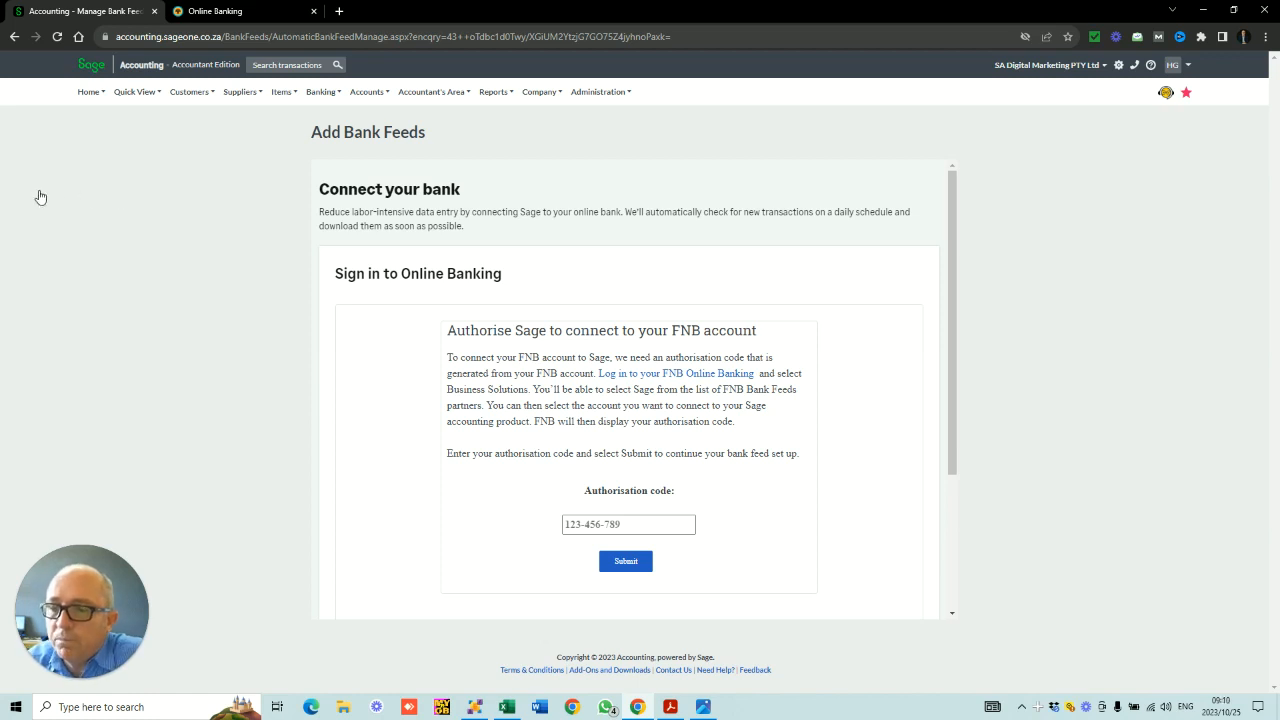